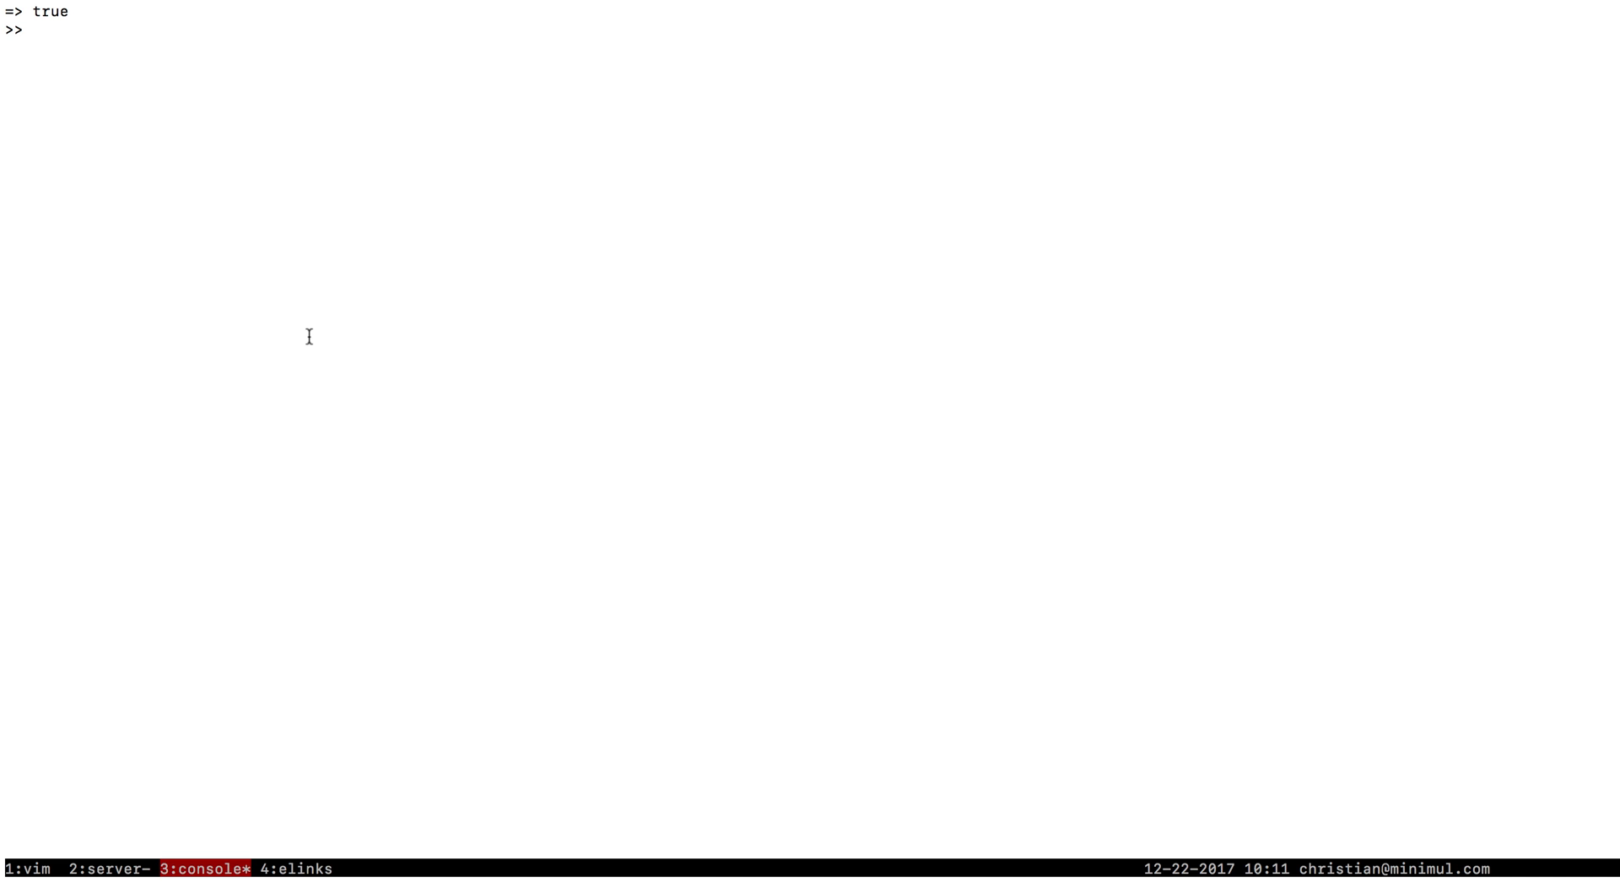
# Build and revise the qr.base.service expression at the console prompt
pyautogui.write('qr')
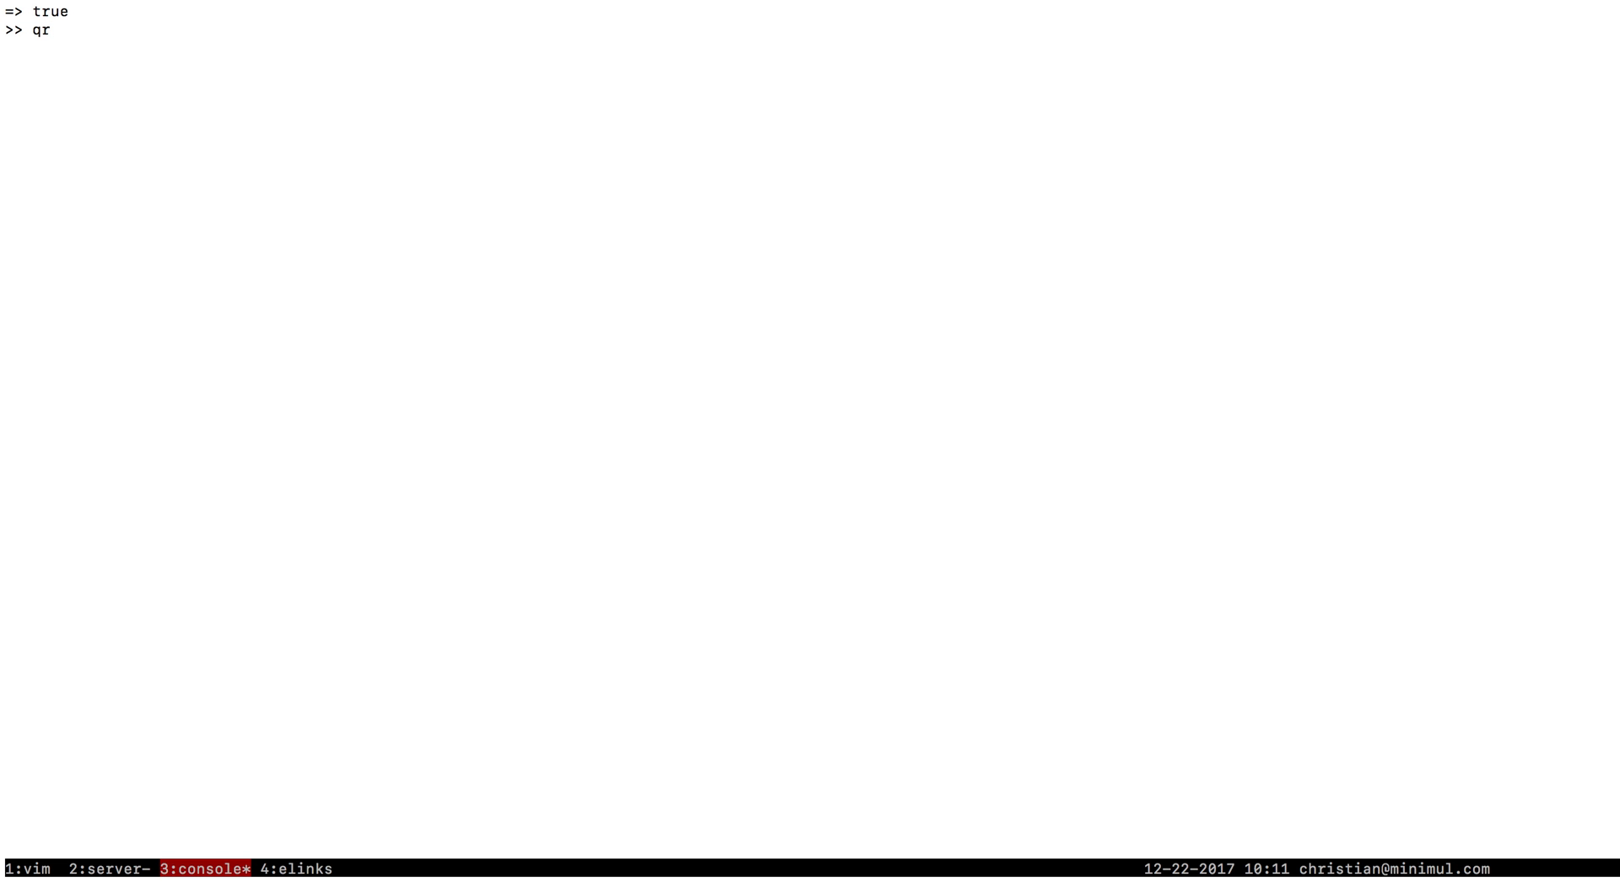
pyautogui.write('.base')
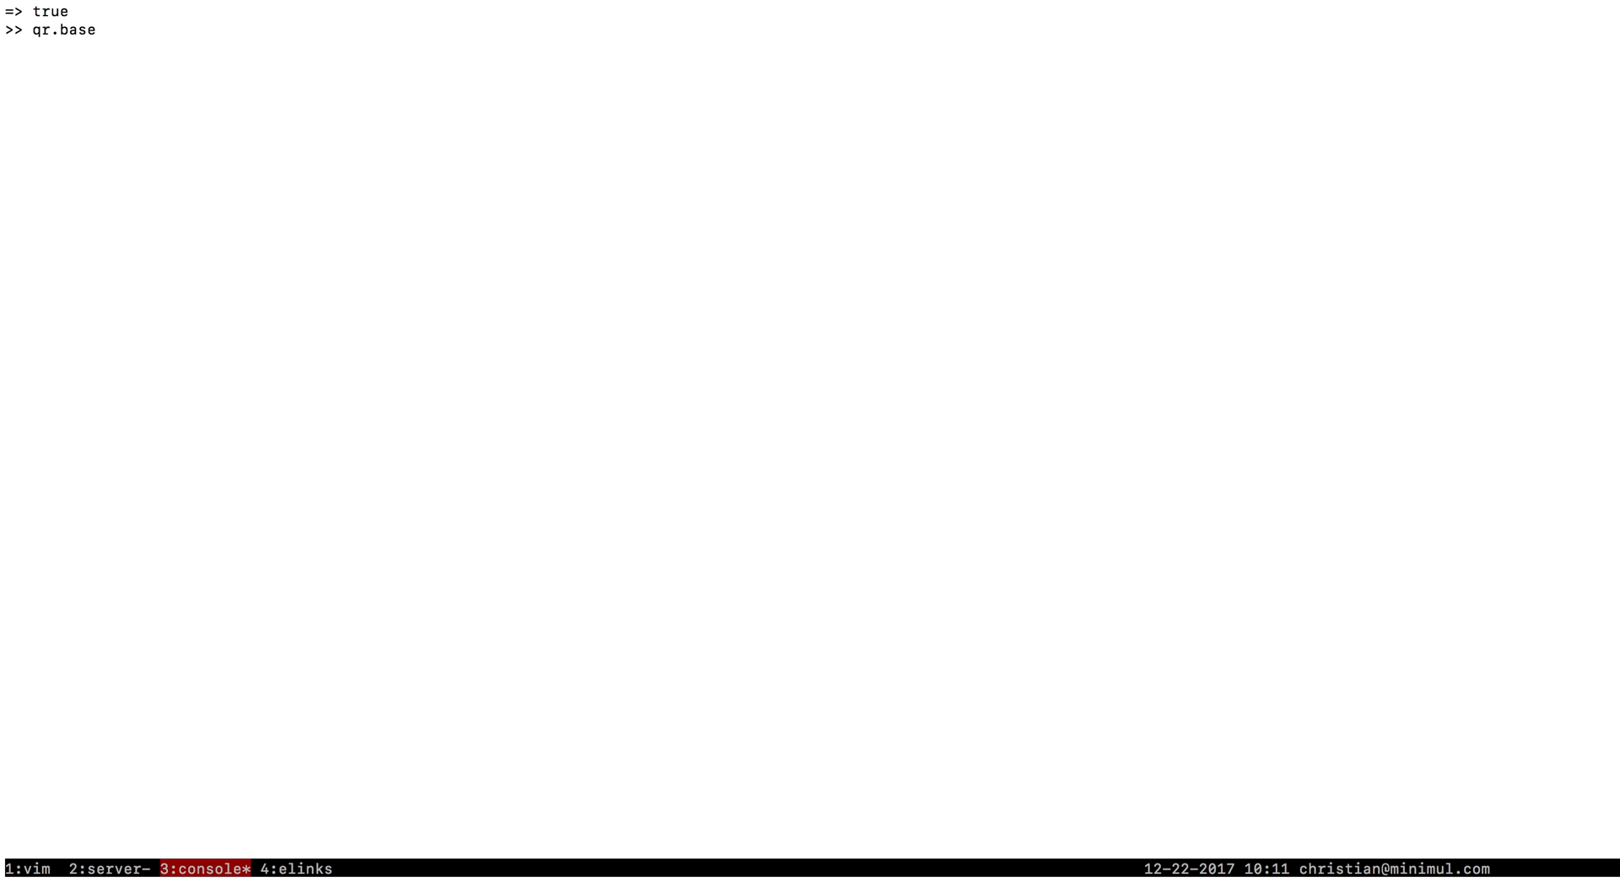
pyautogui.write('.')
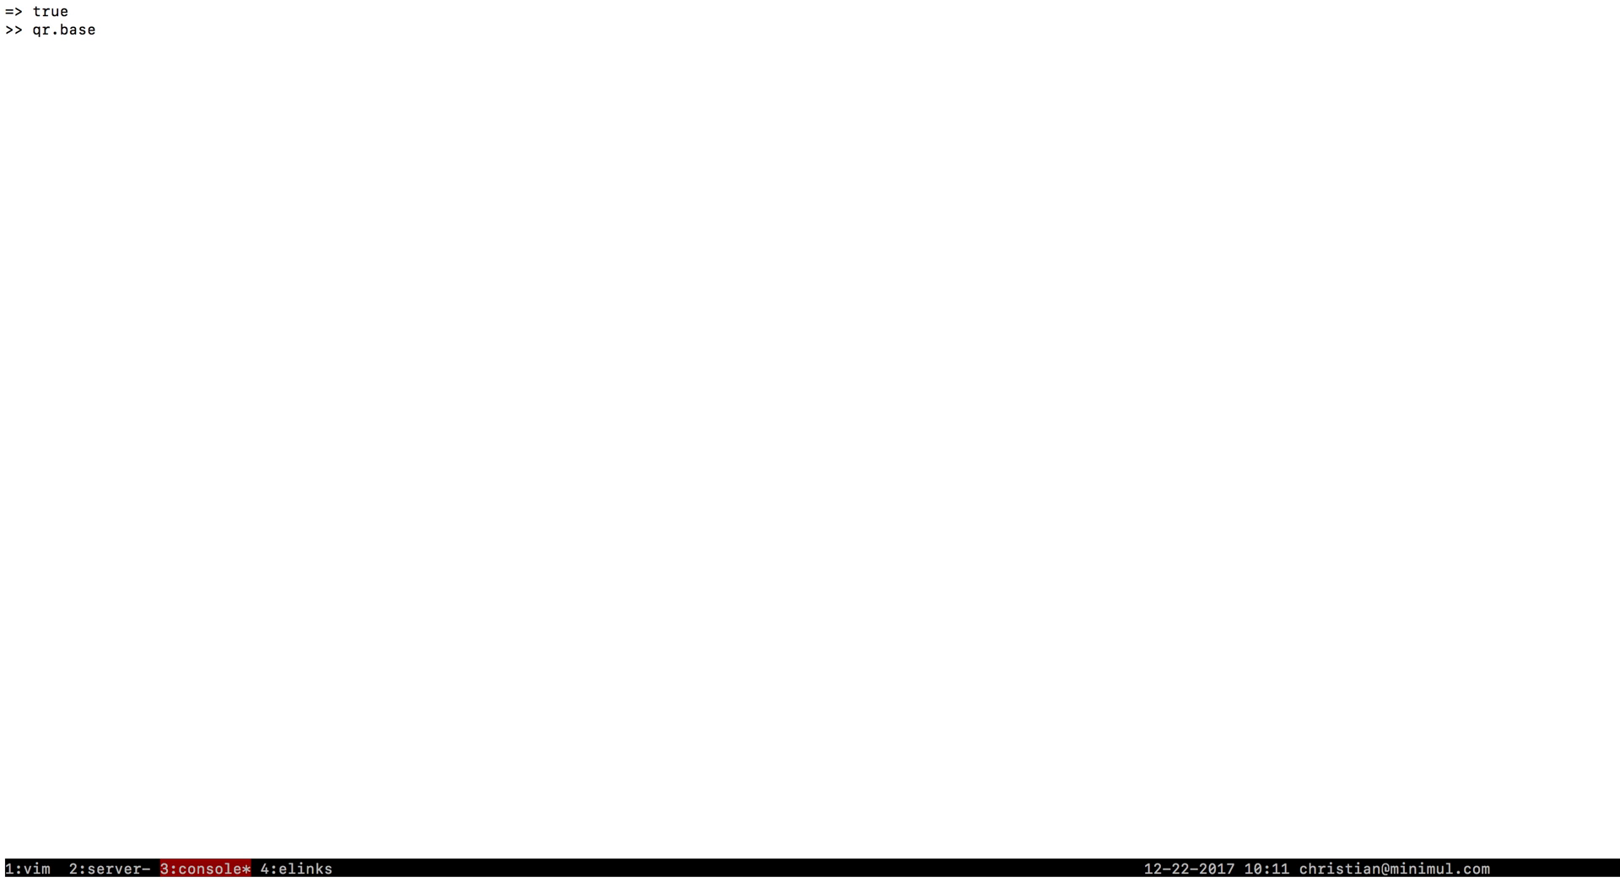
pyautogui.press('BackSpace')
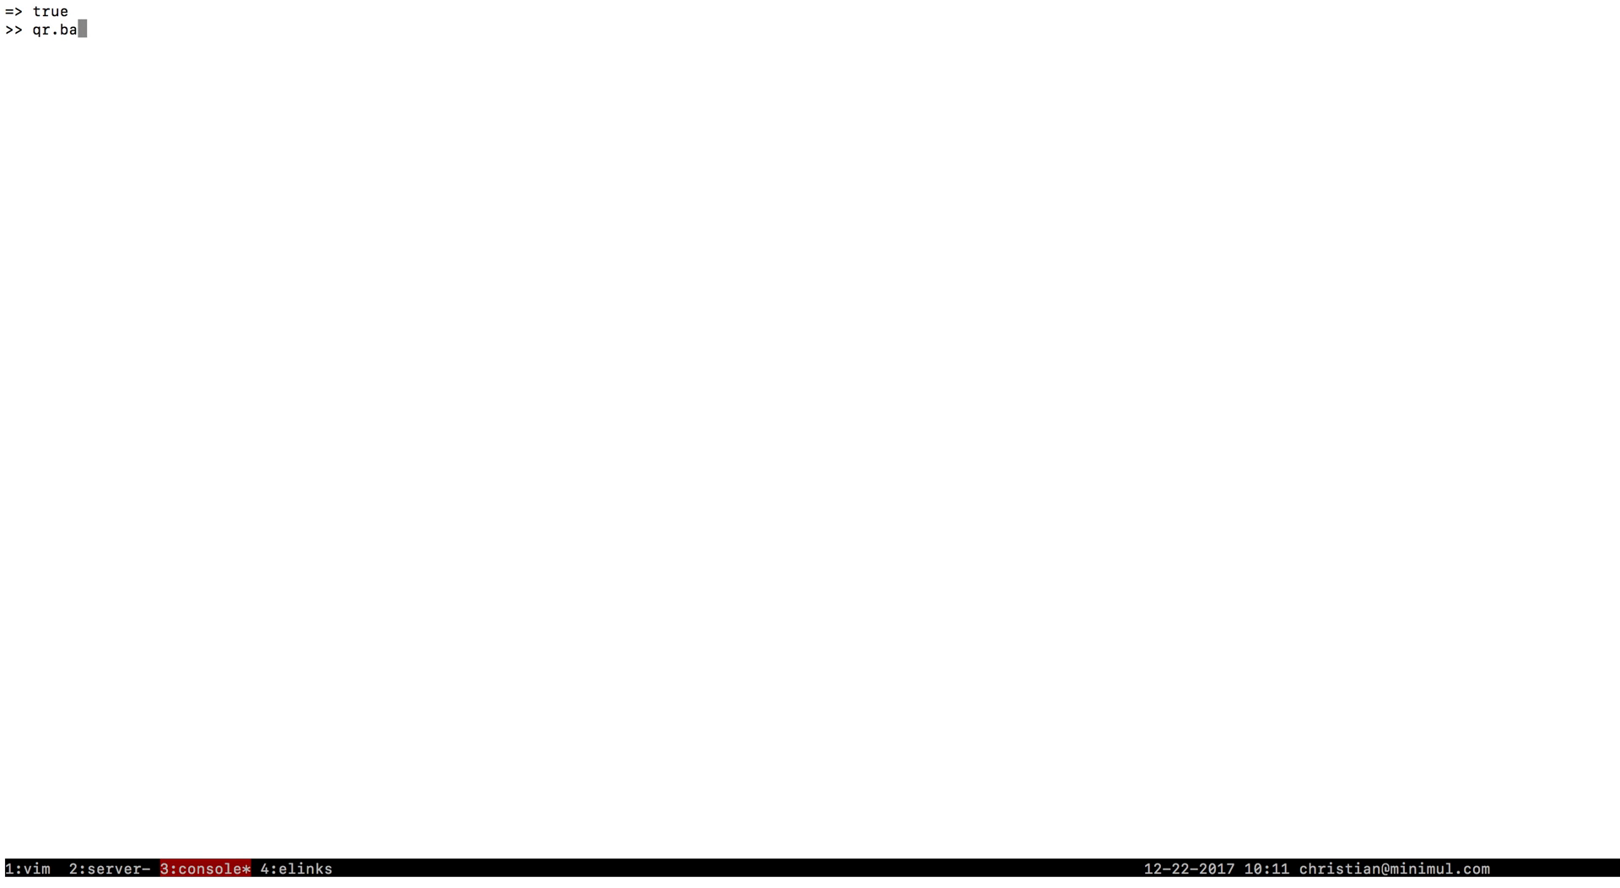
pyautogui.press('BackSpace')
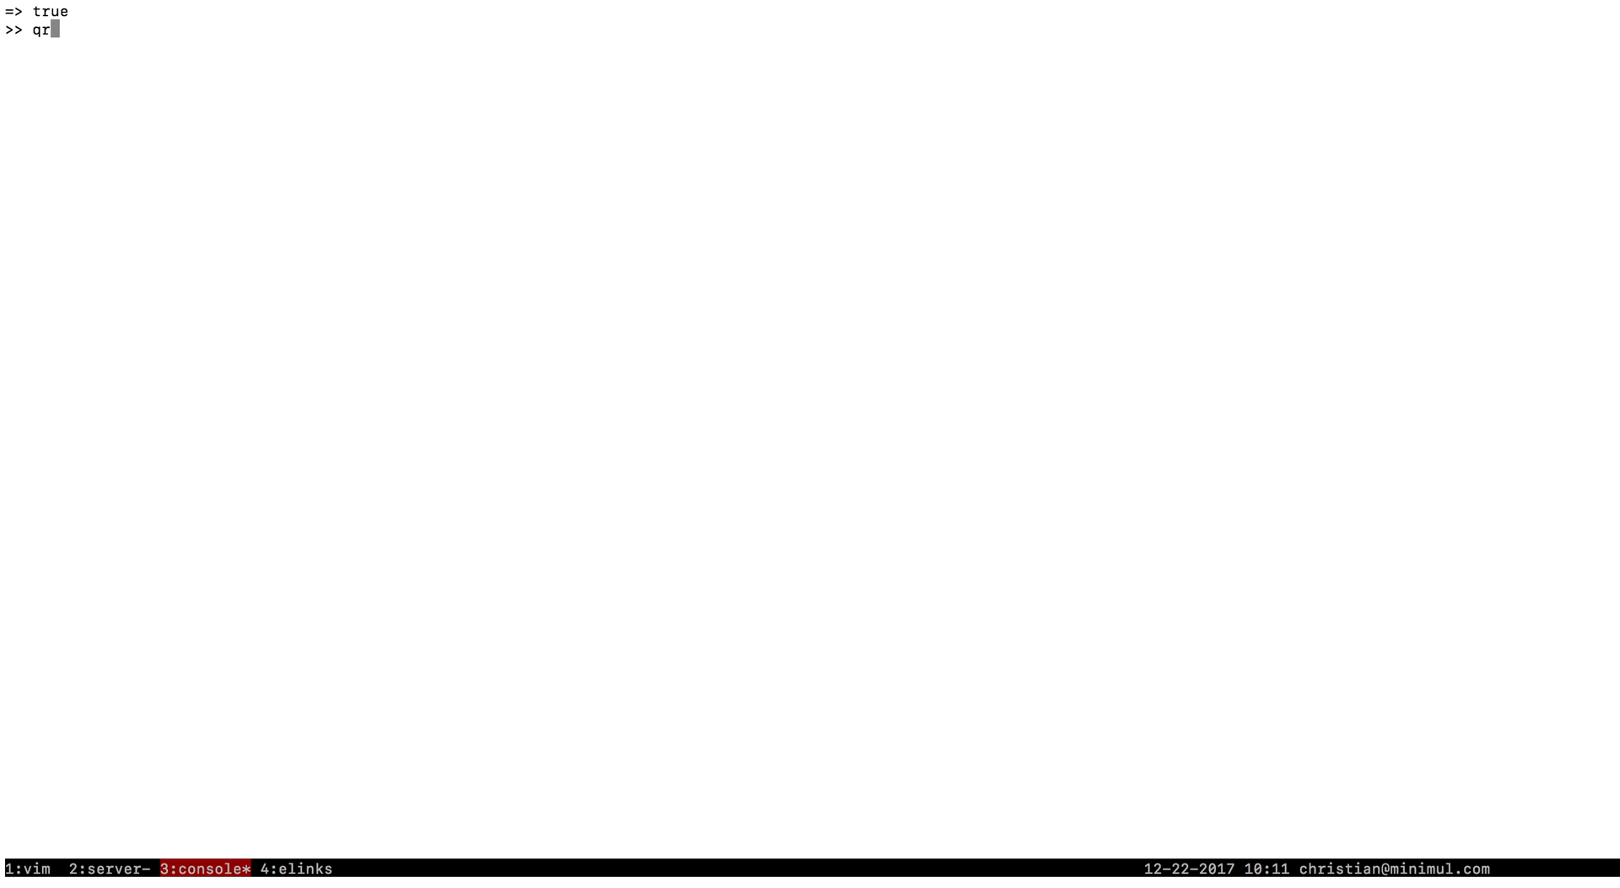
pyautogui.write('.base')
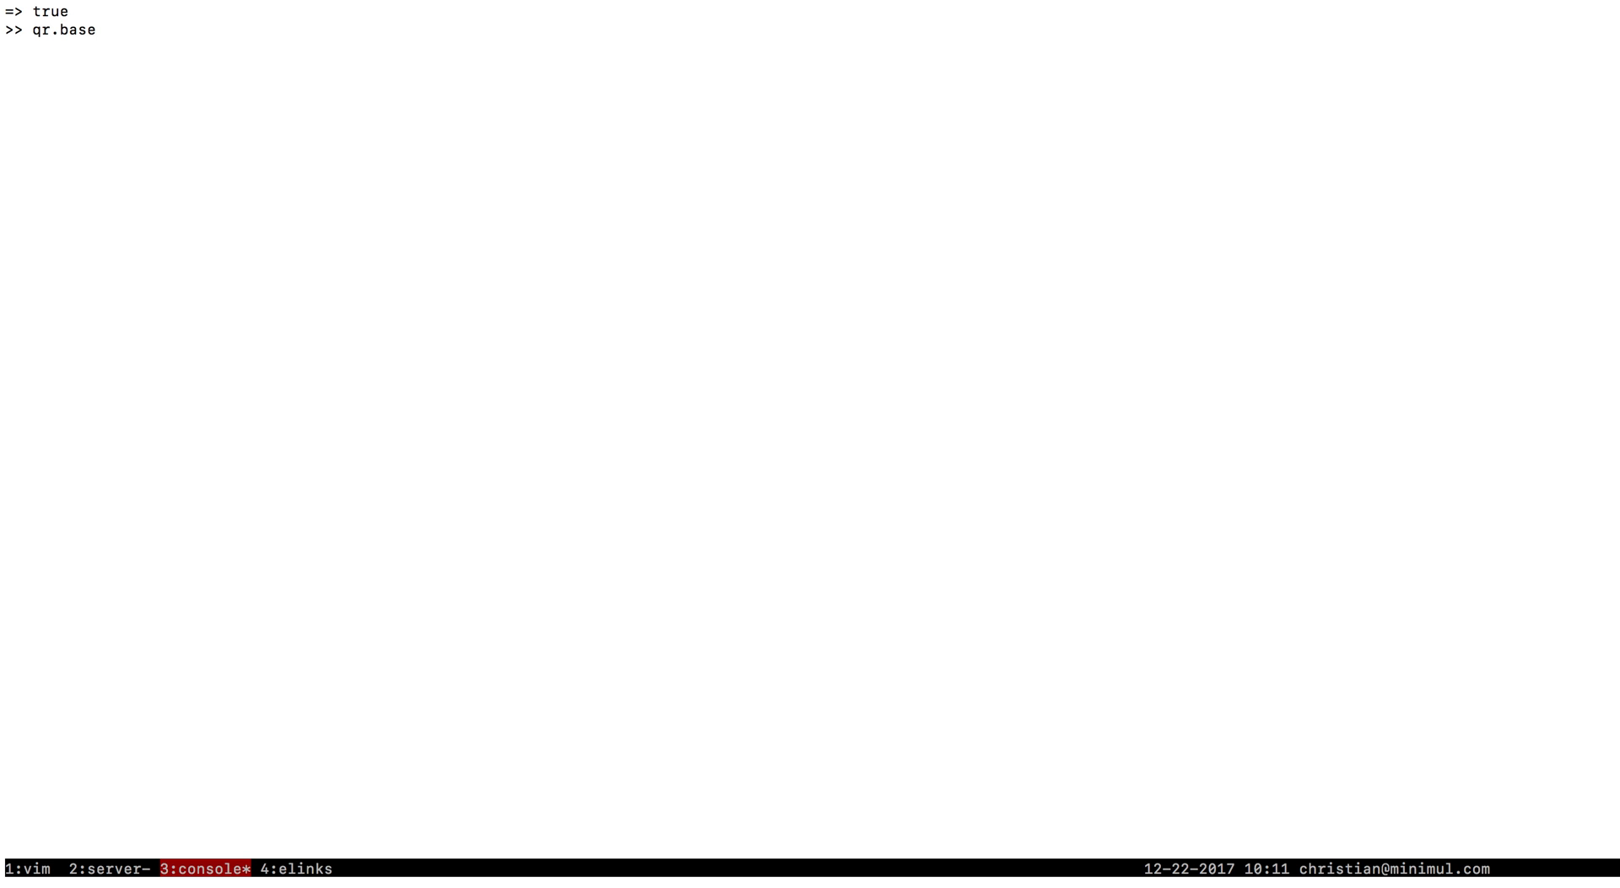
pyautogui.write('.ser')
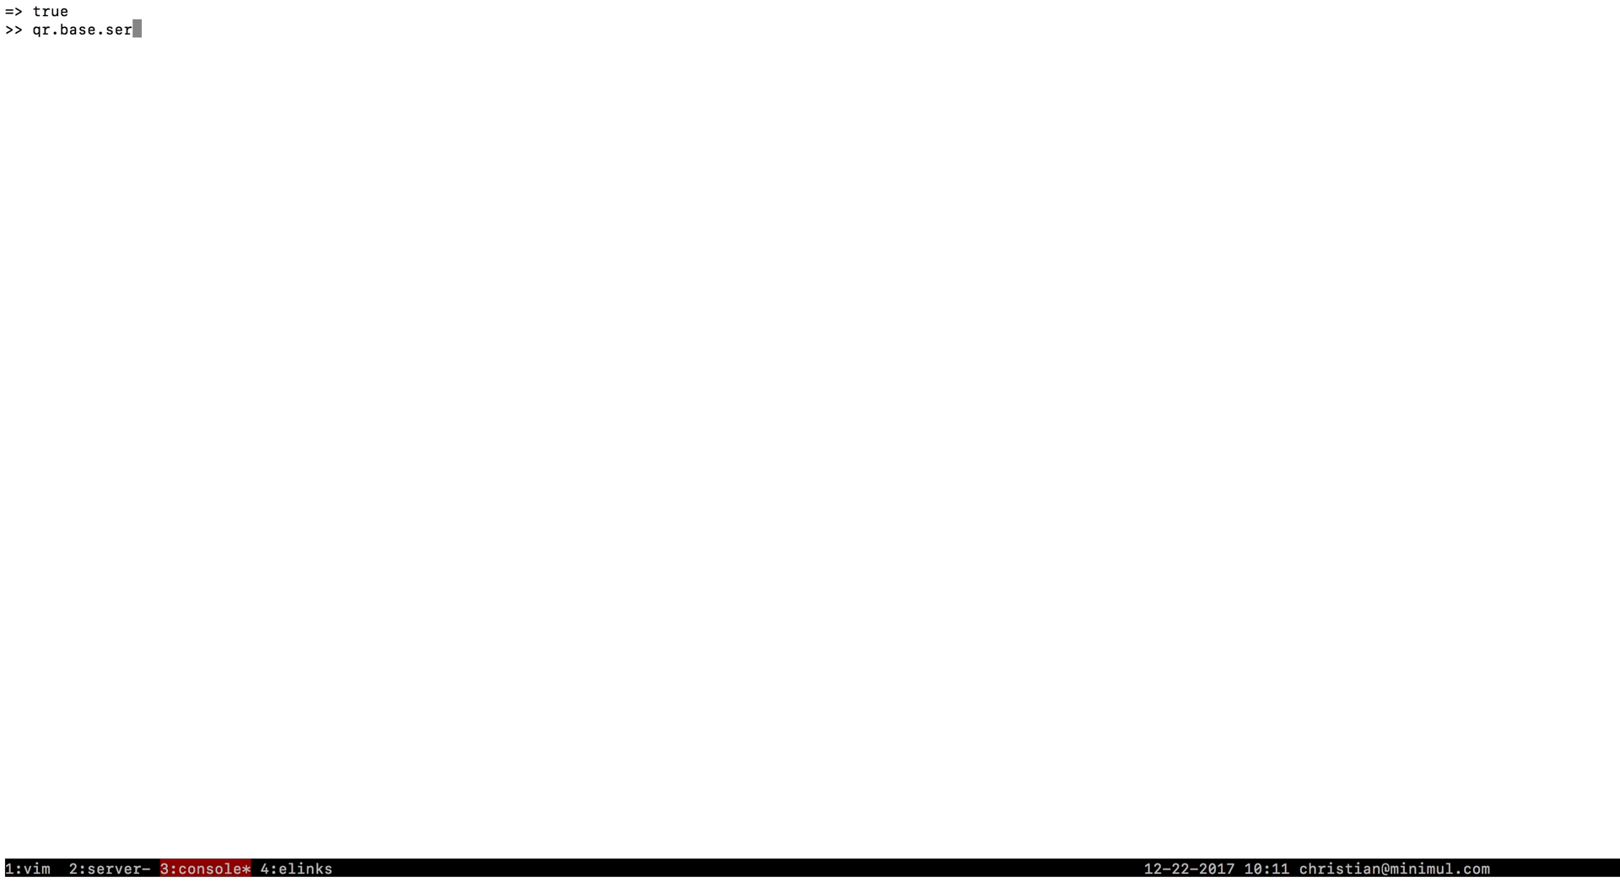
pyautogui.write('vice')
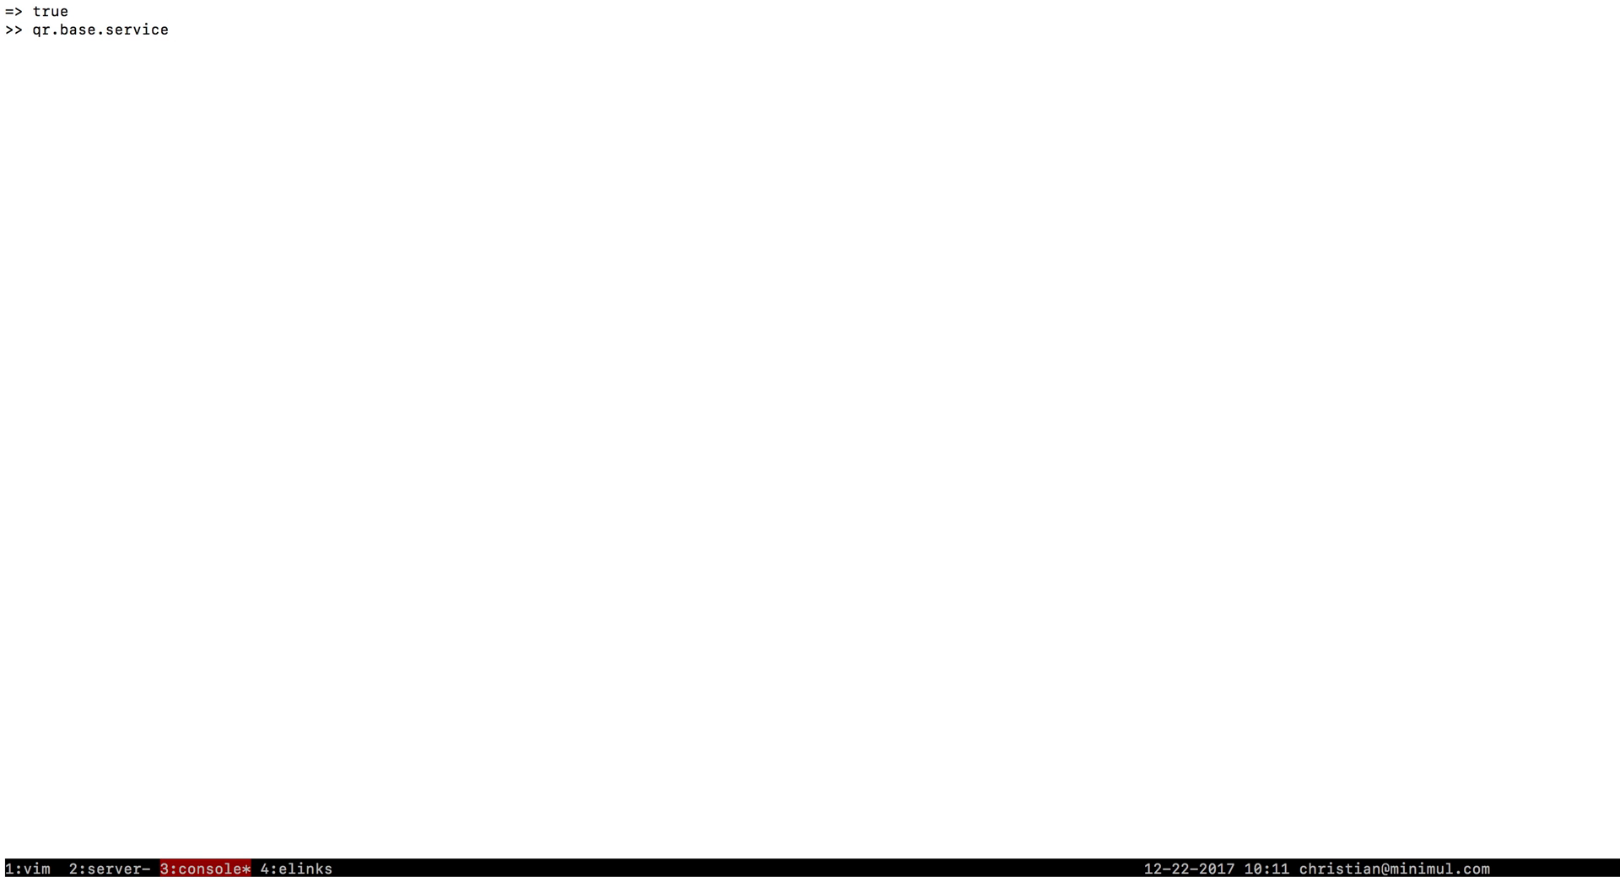
pyautogui.press('BackSpace')
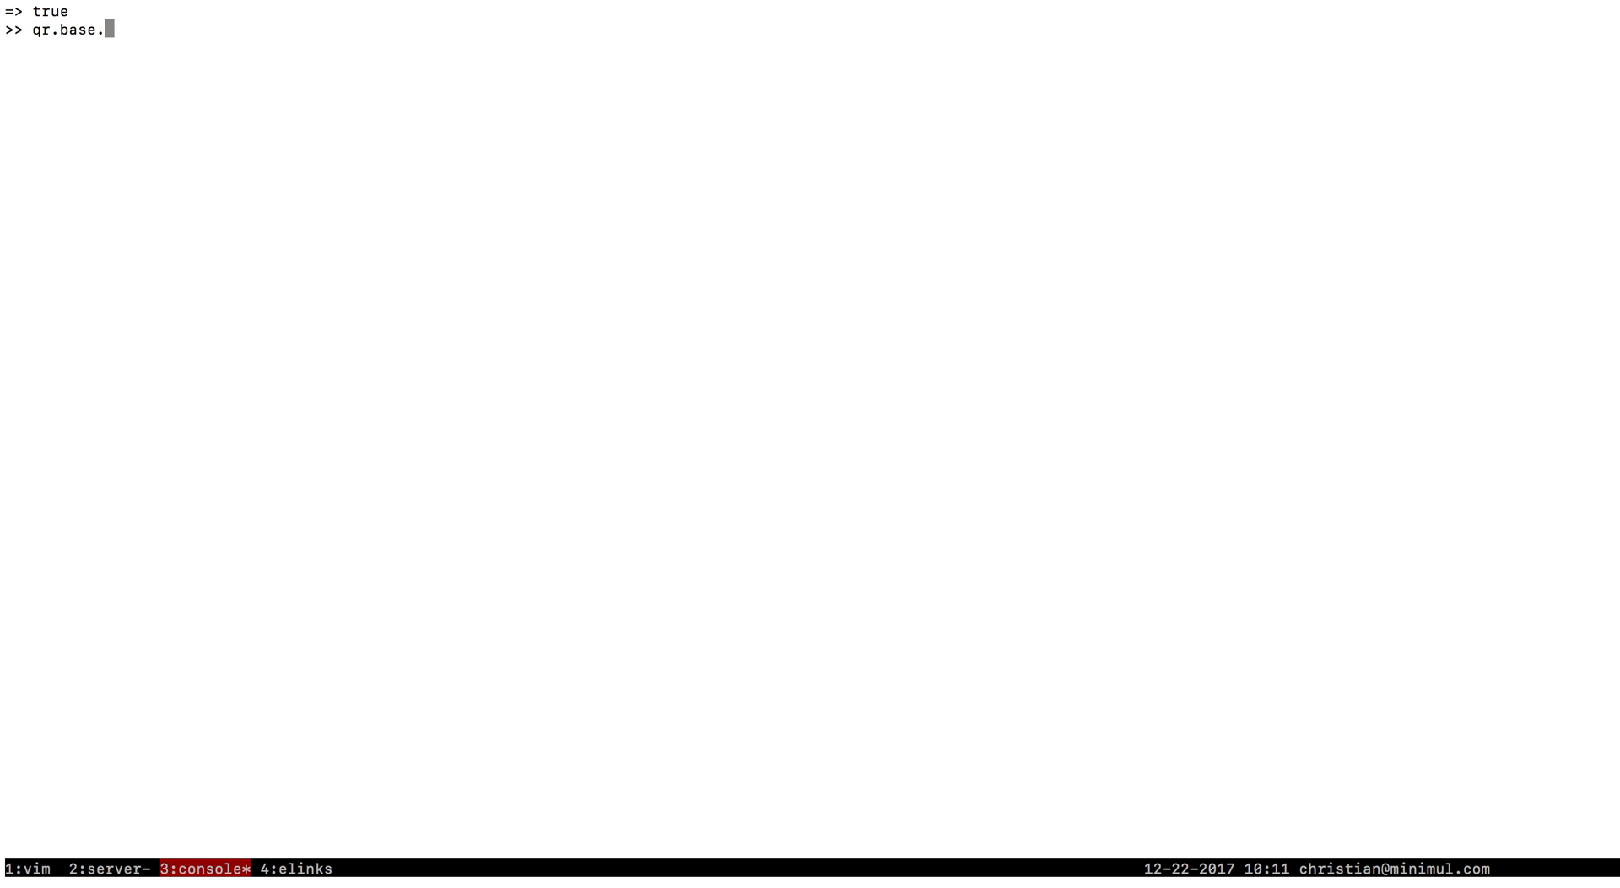
# Inspect res.methods - Class.methods, then run res = ...do_http_raw_get on the SSL Labs viewMyClient page
pyautogui.write('res.methods - Class.methods')
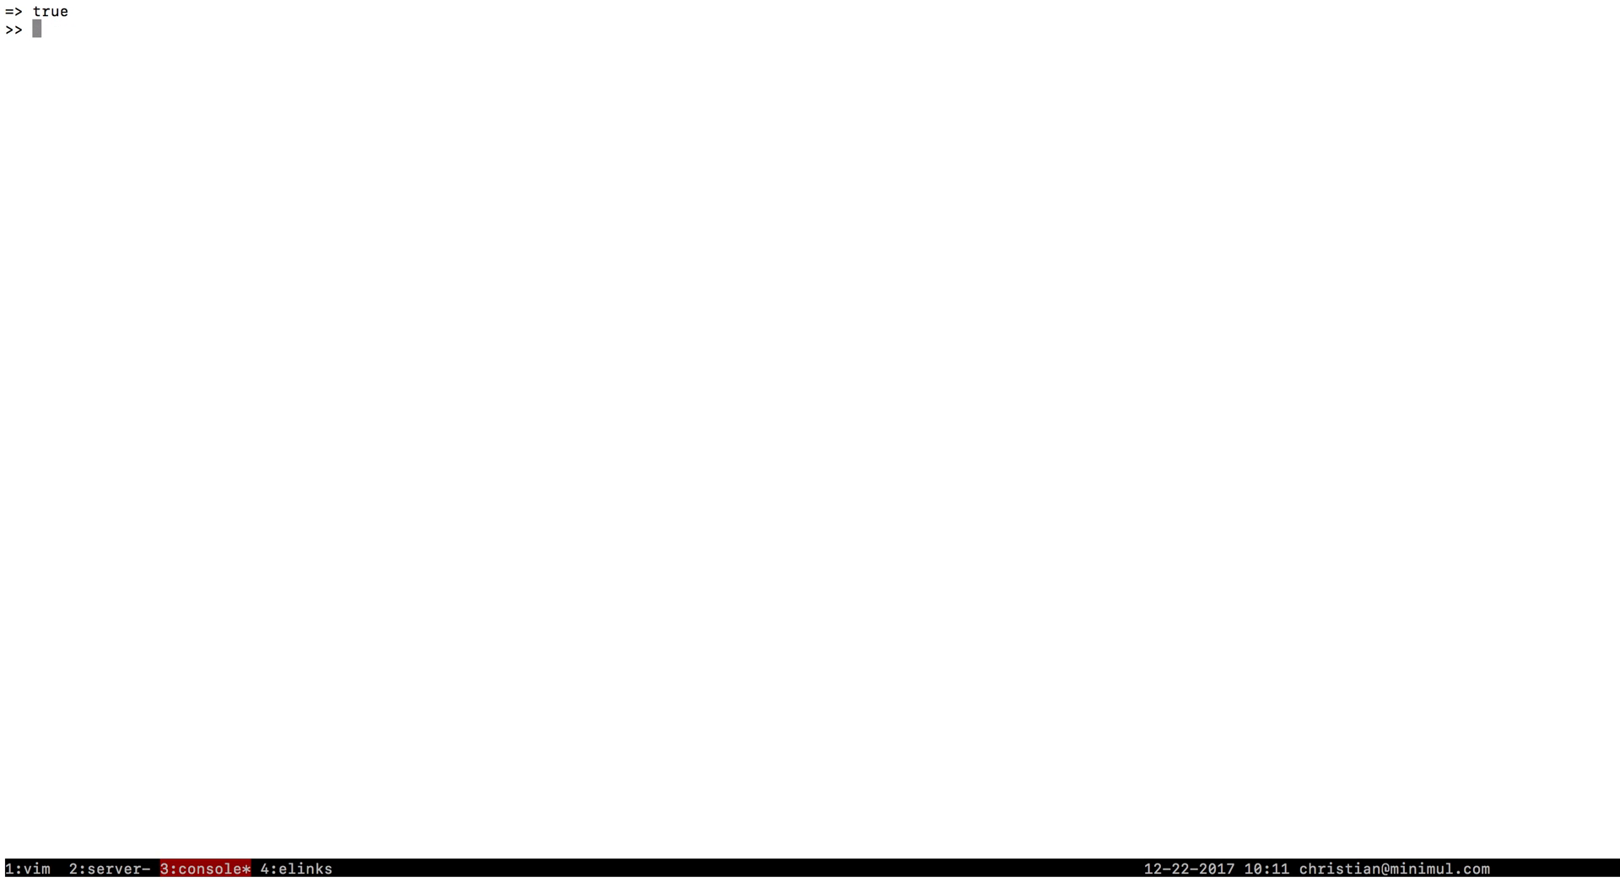
pyautogui.write('res.methods - Class.methods')
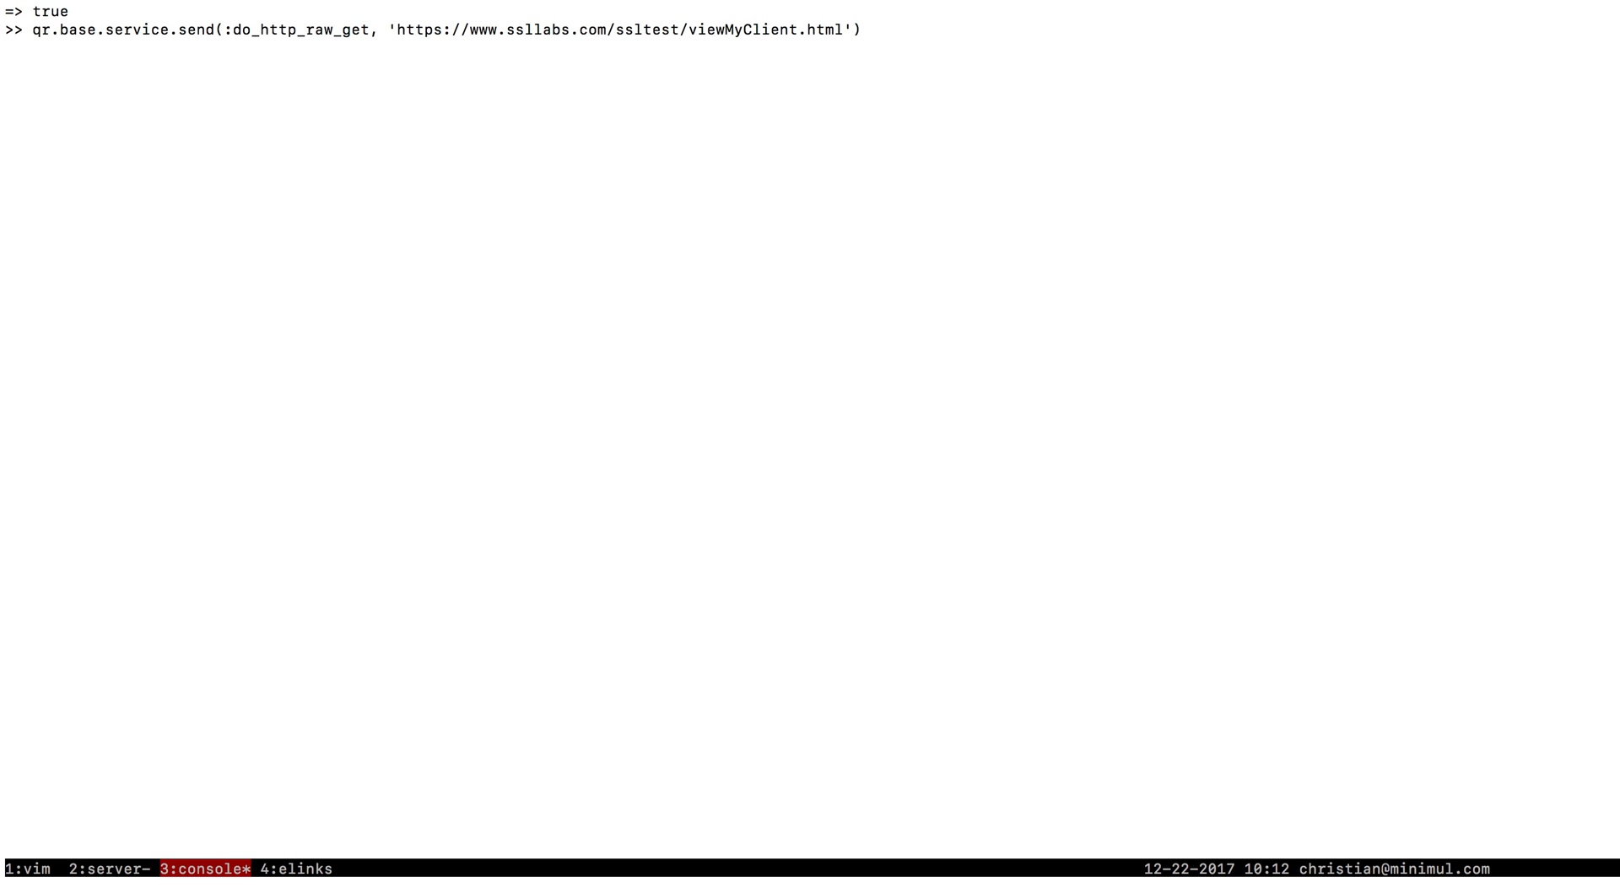
pyautogui.write('res =')
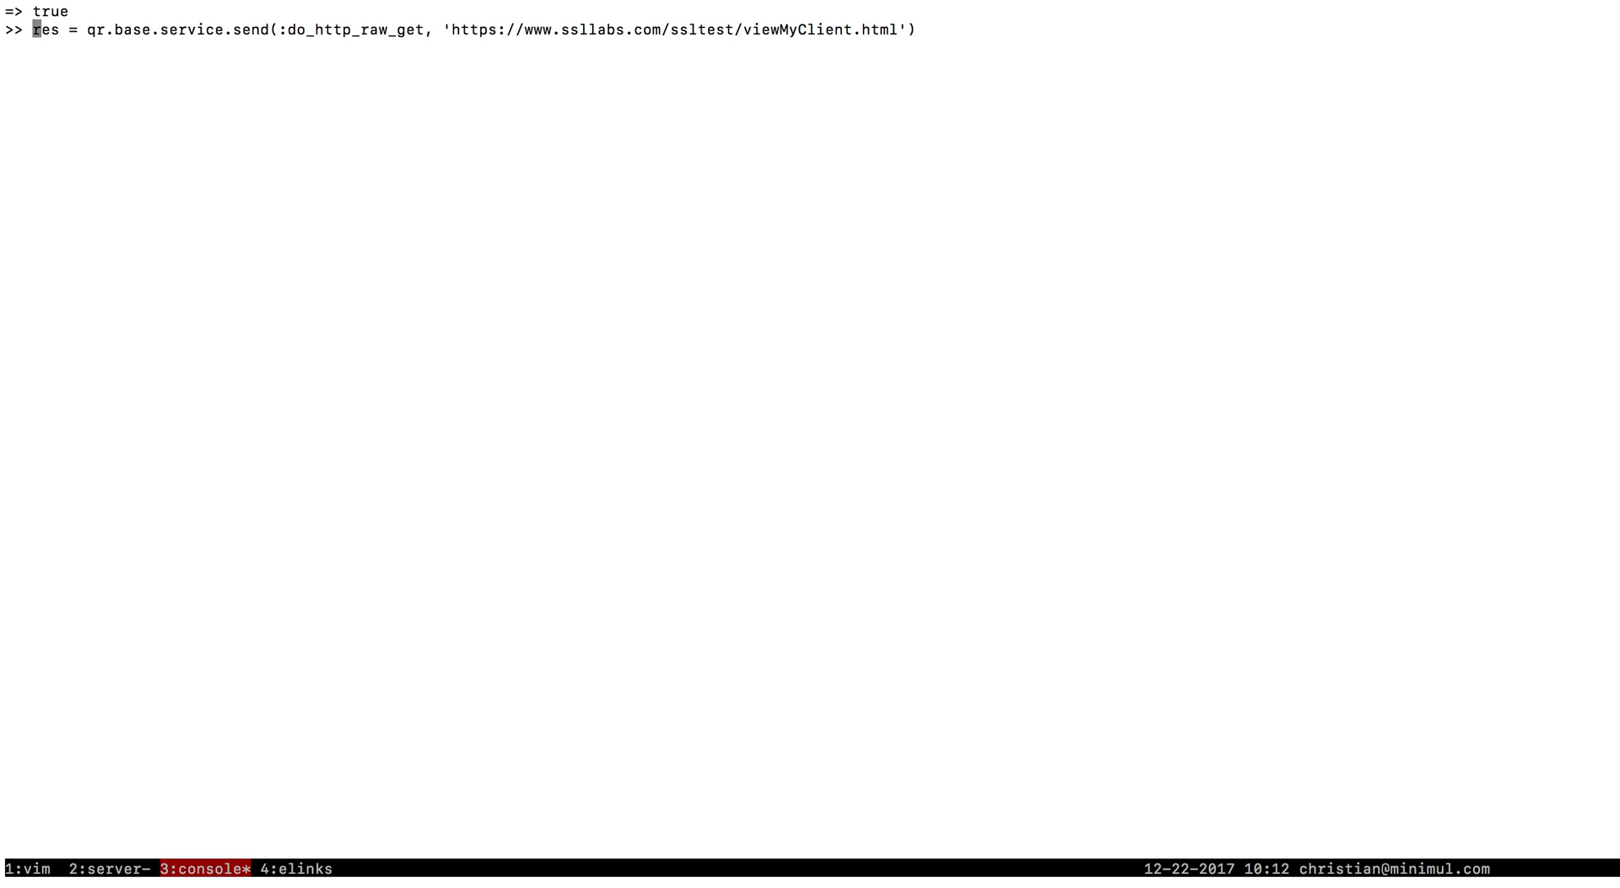
pyautogui.press('w')
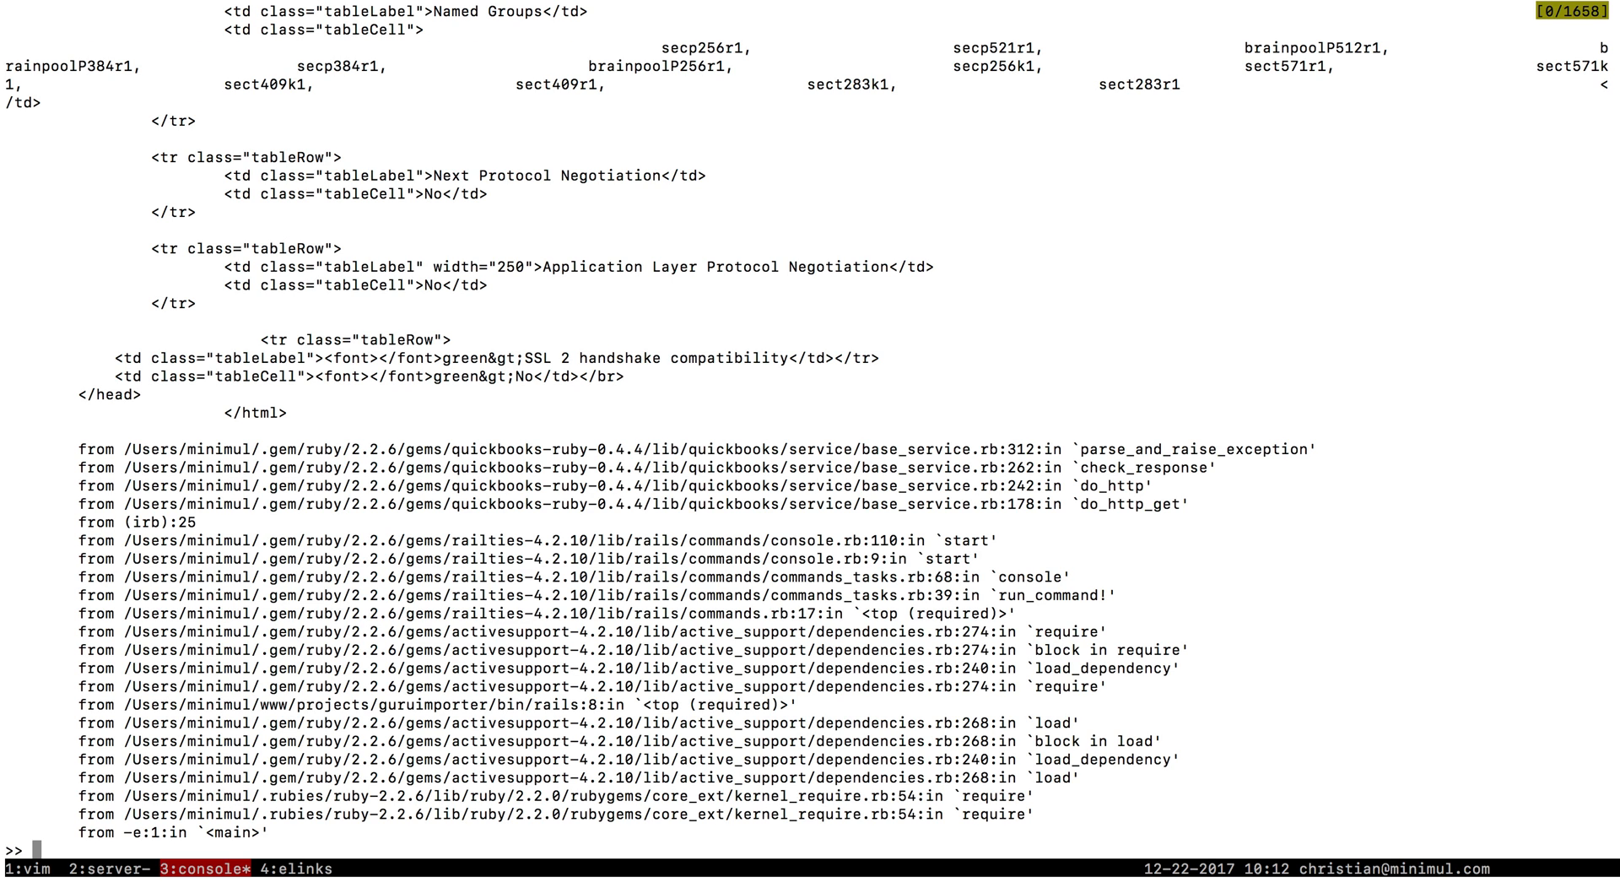
# Scroll through the returned HTML to read the Protocol Details, TLS versions and cipher suites
pyautogui.scroll(3)
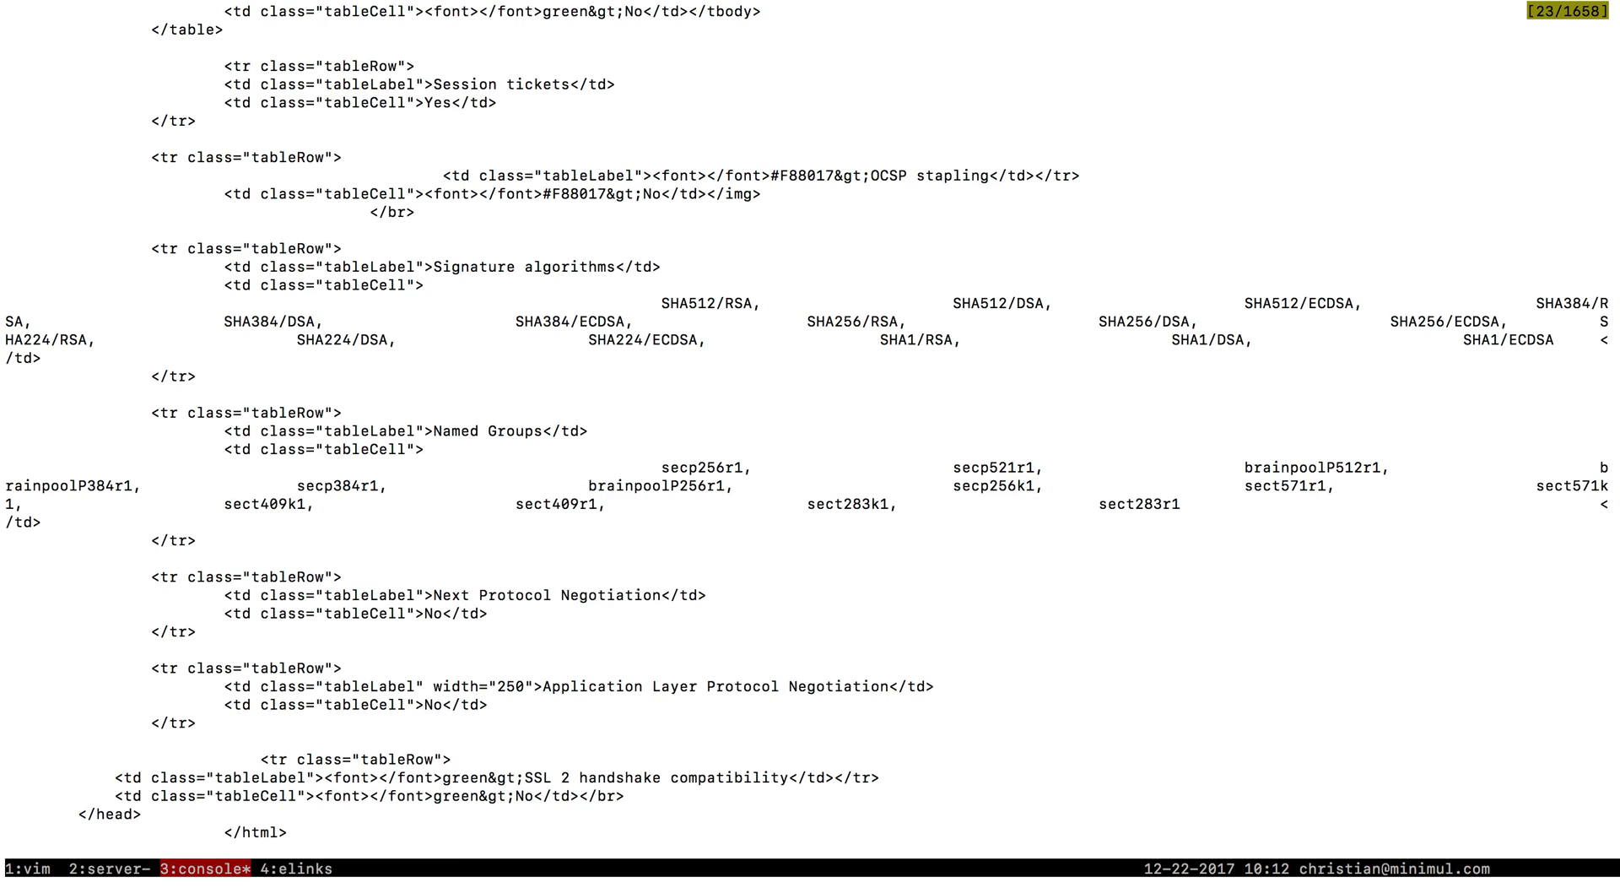
pyautogui.scroll(-3)
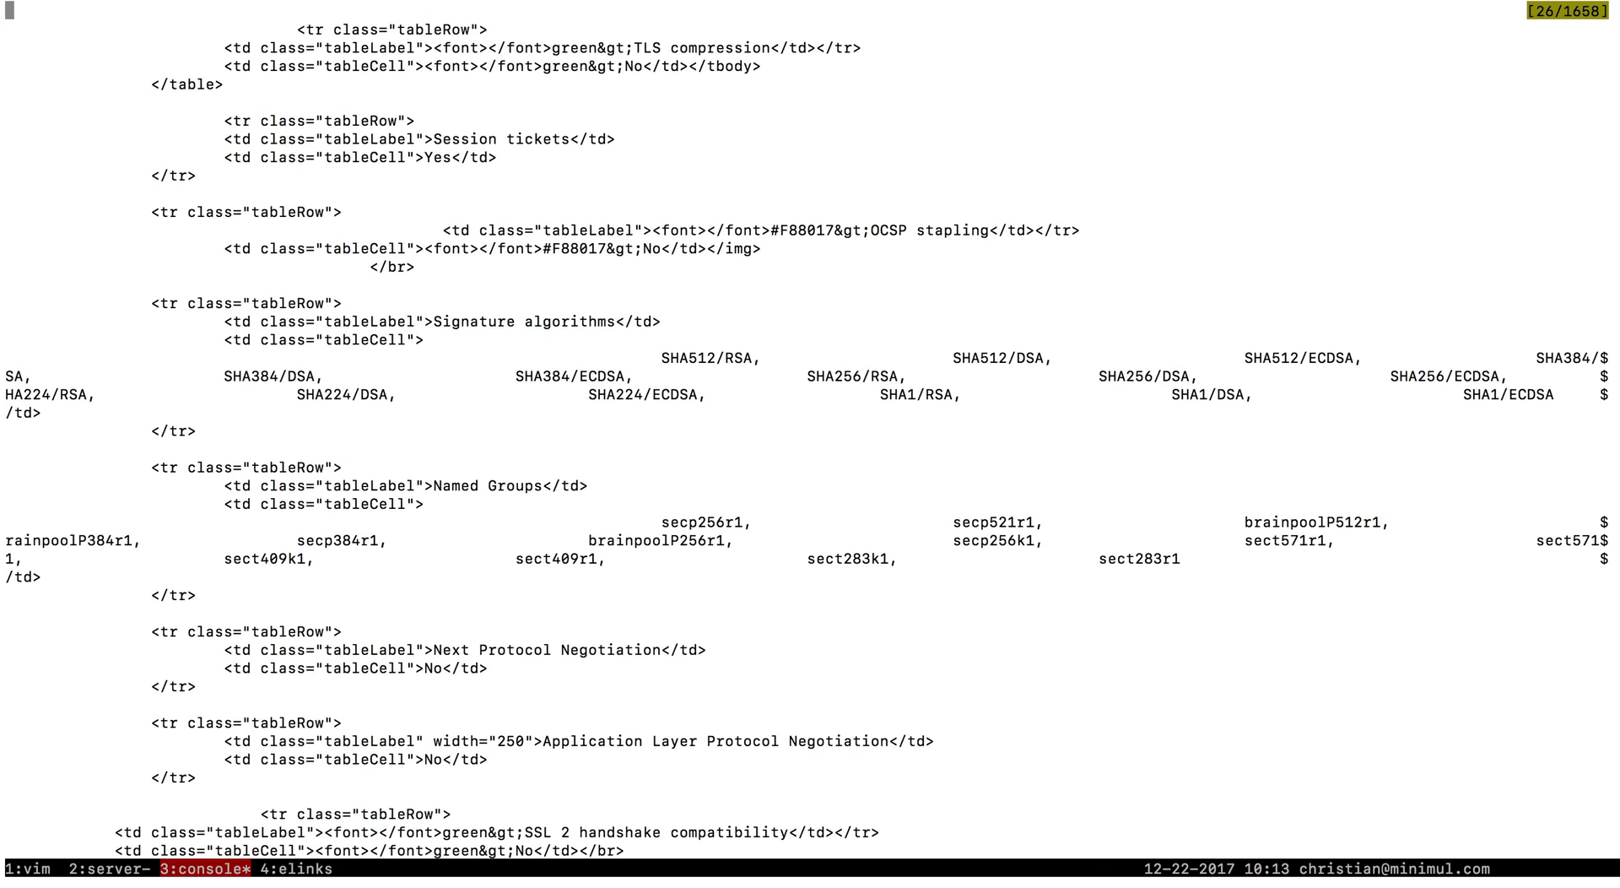
pyautogui.scroll(3)
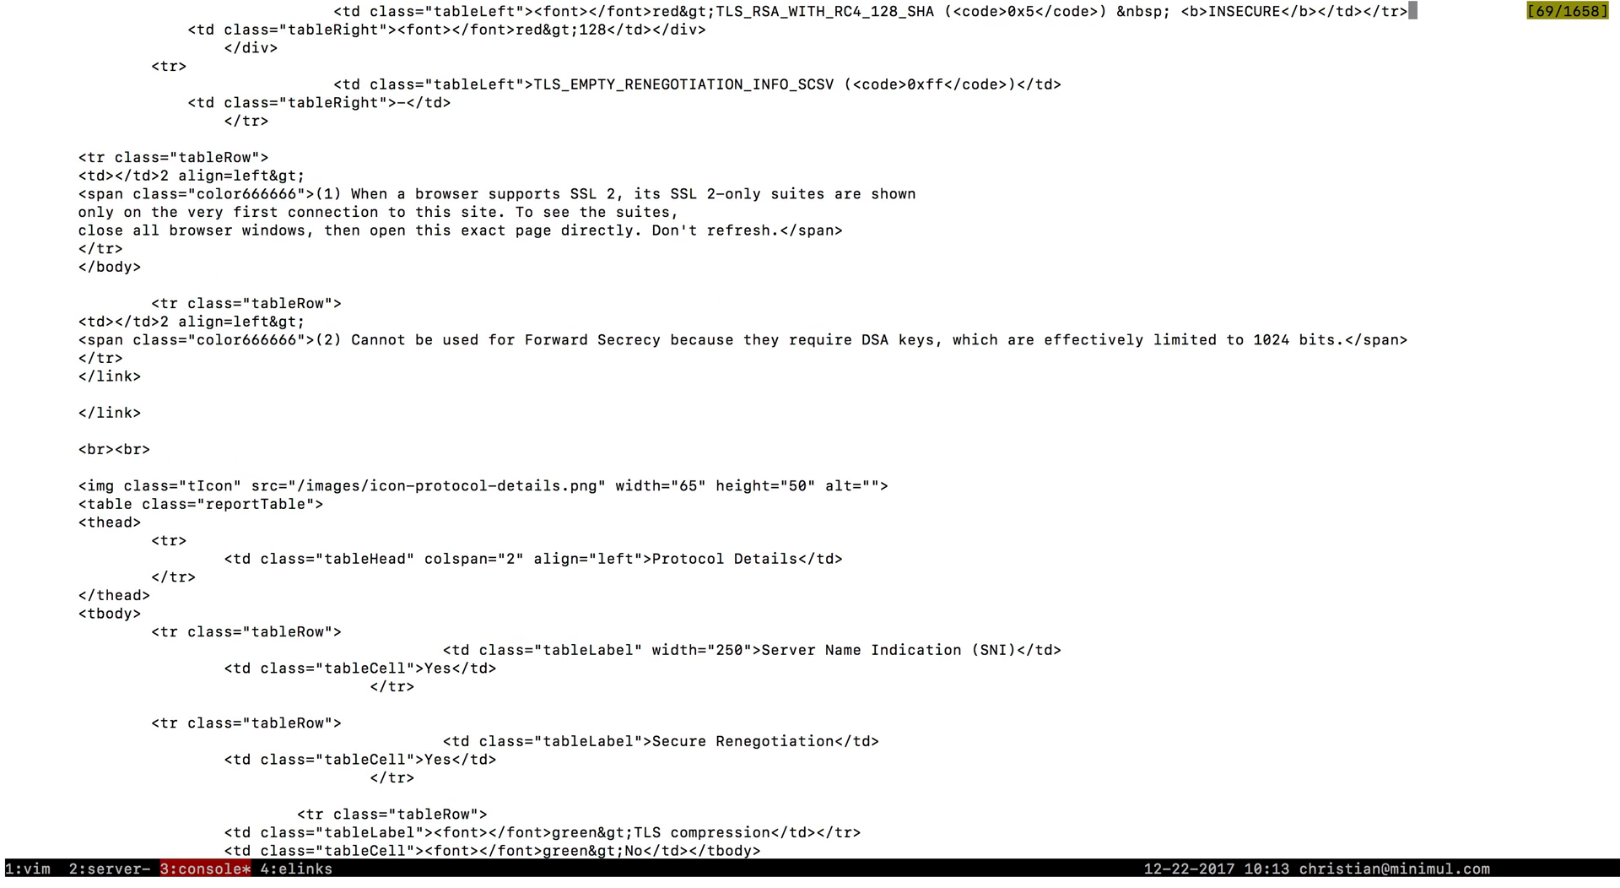
pyautogui.scroll(-3)
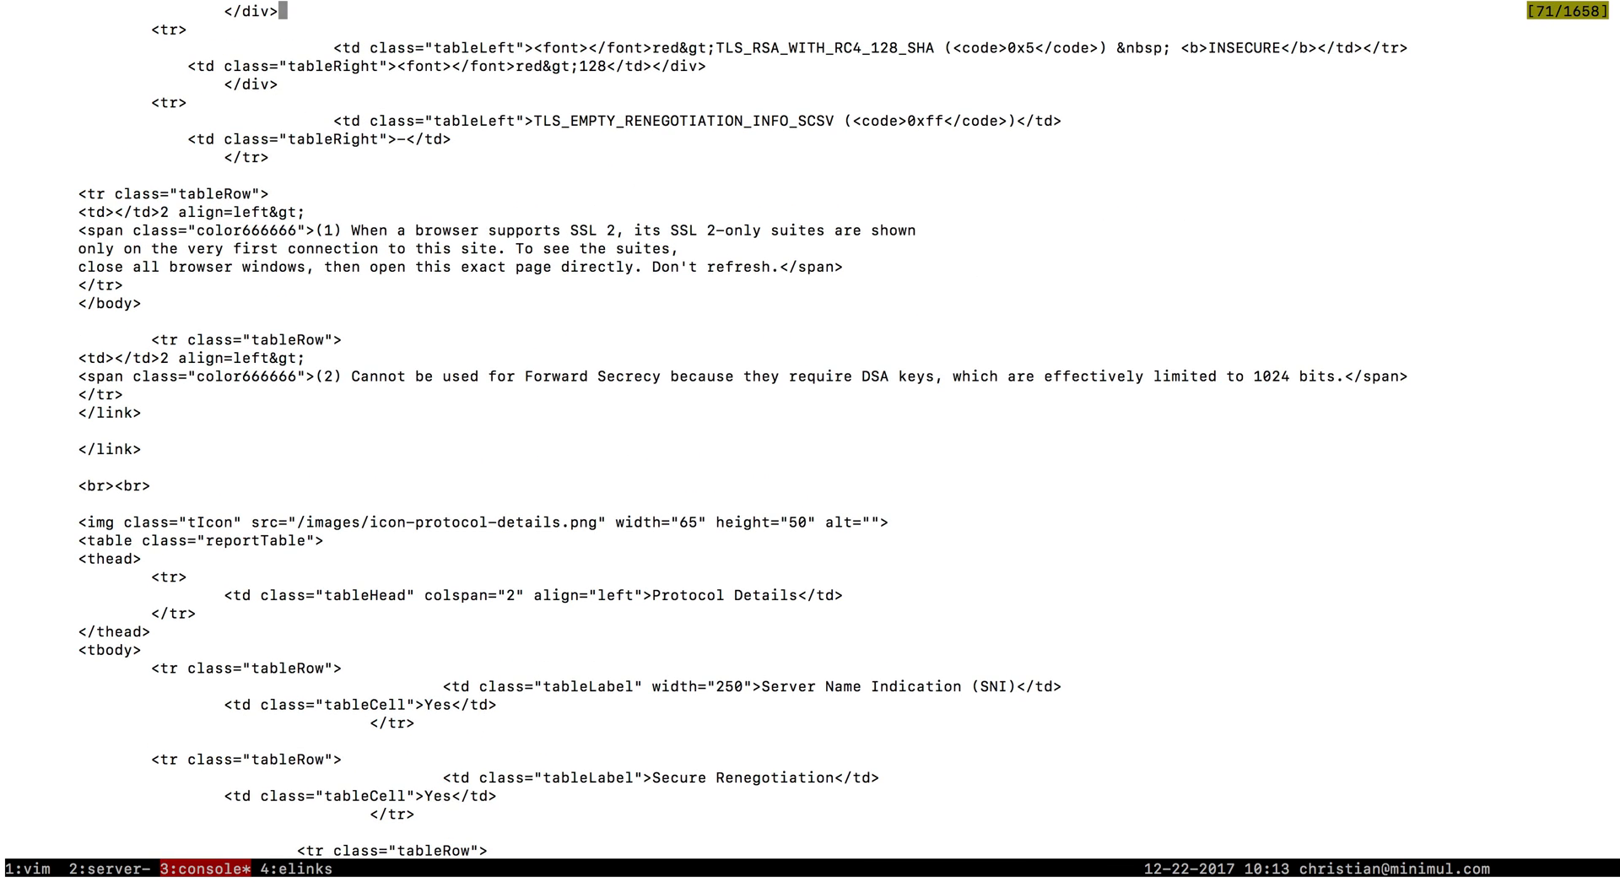
pyautogui.scroll(-3)
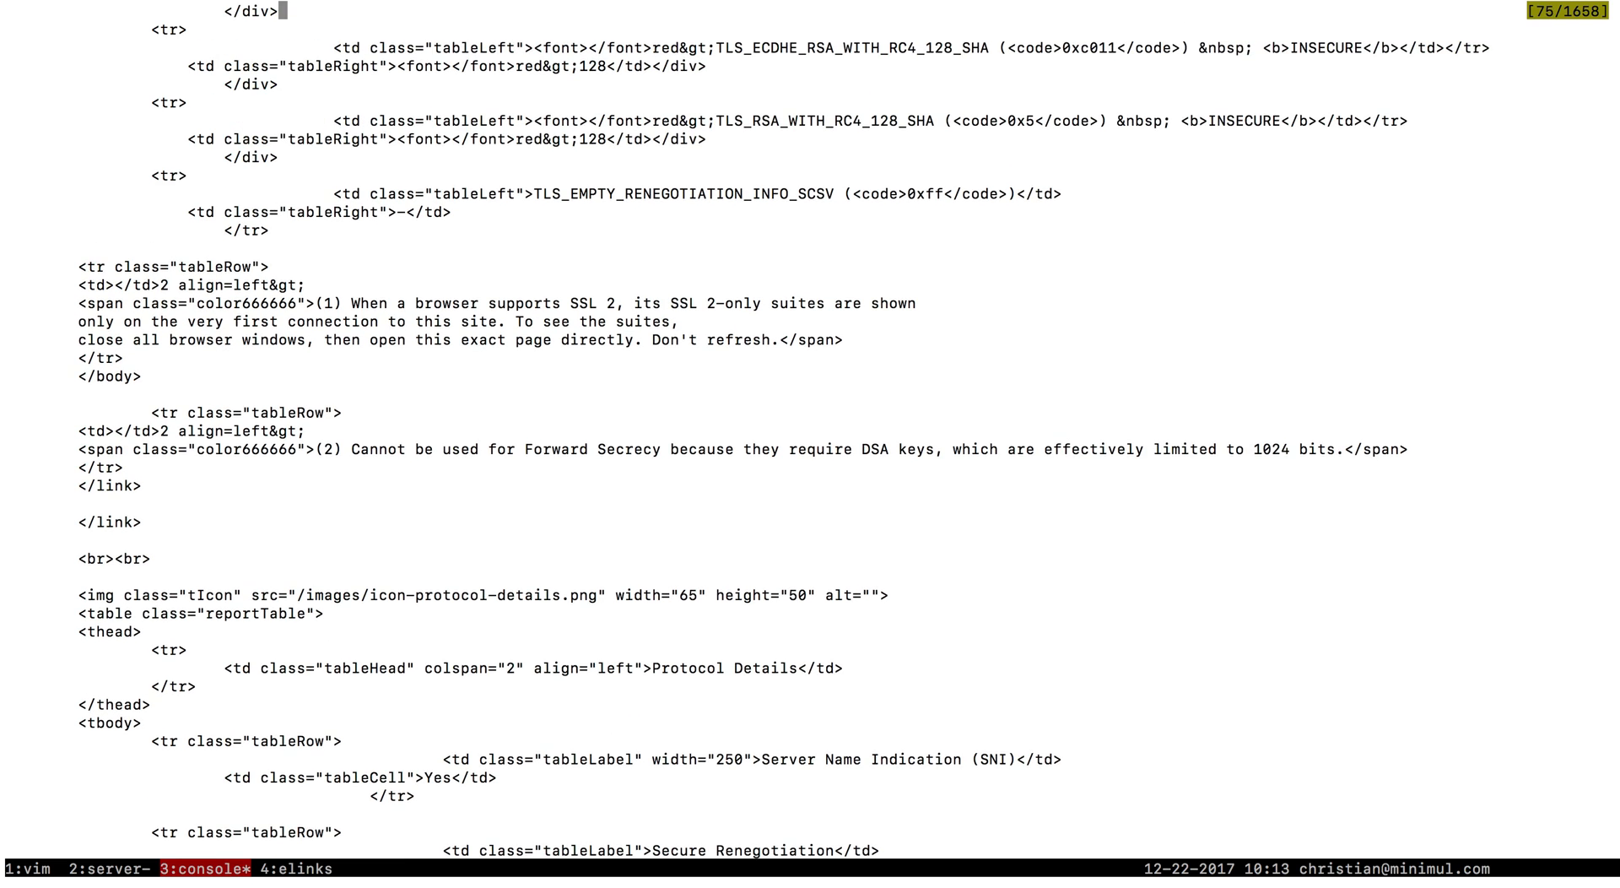
pyautogui.scroll(-3)
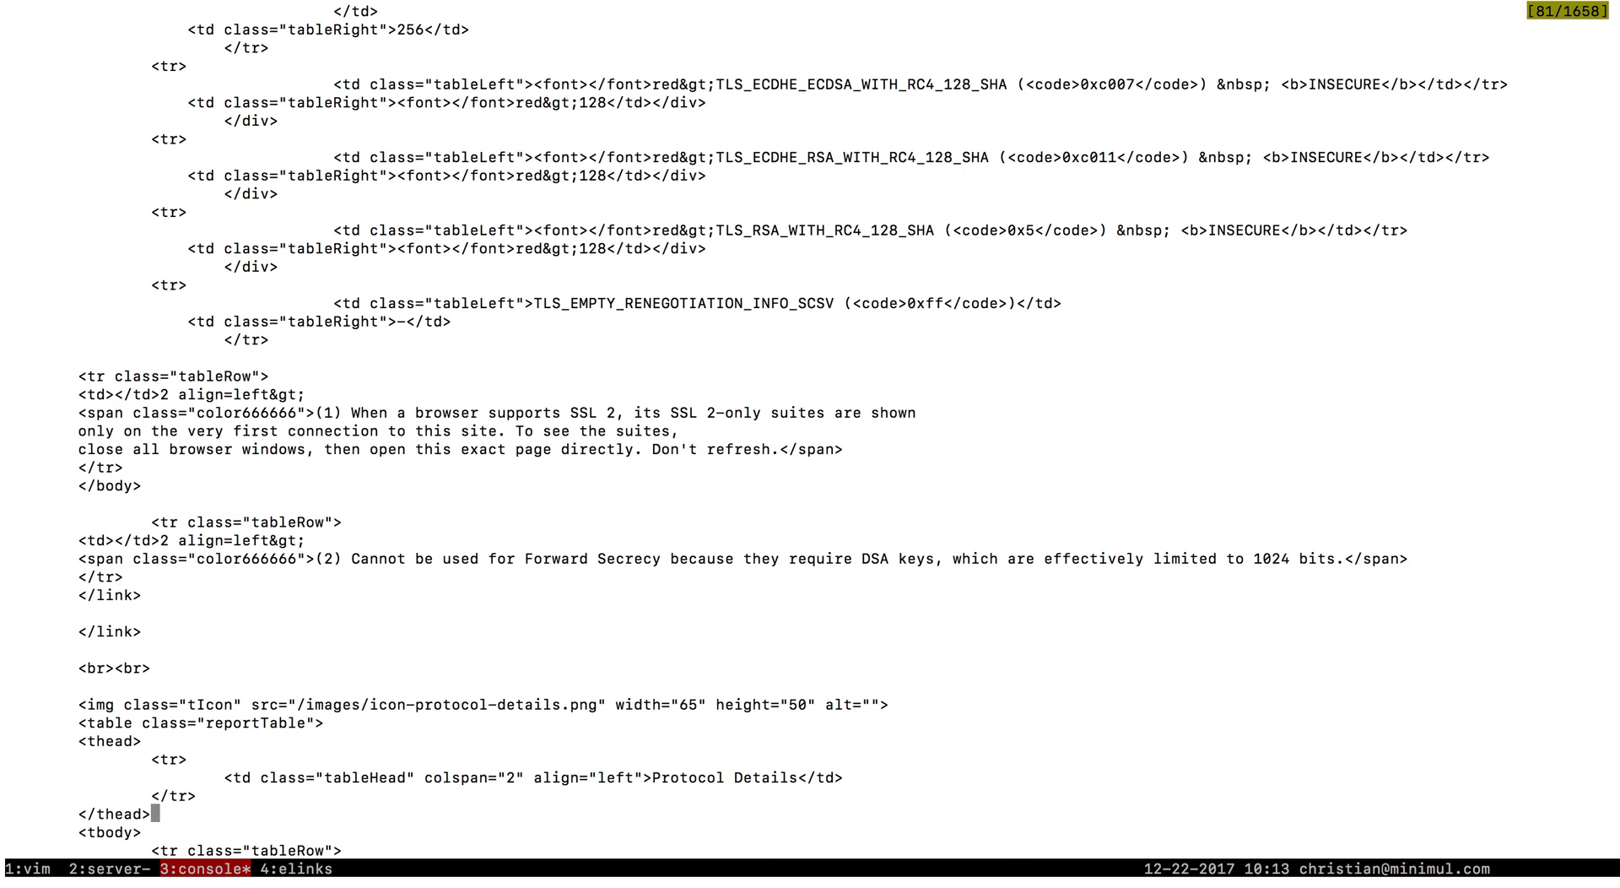
pyautogui.scroll(-3)
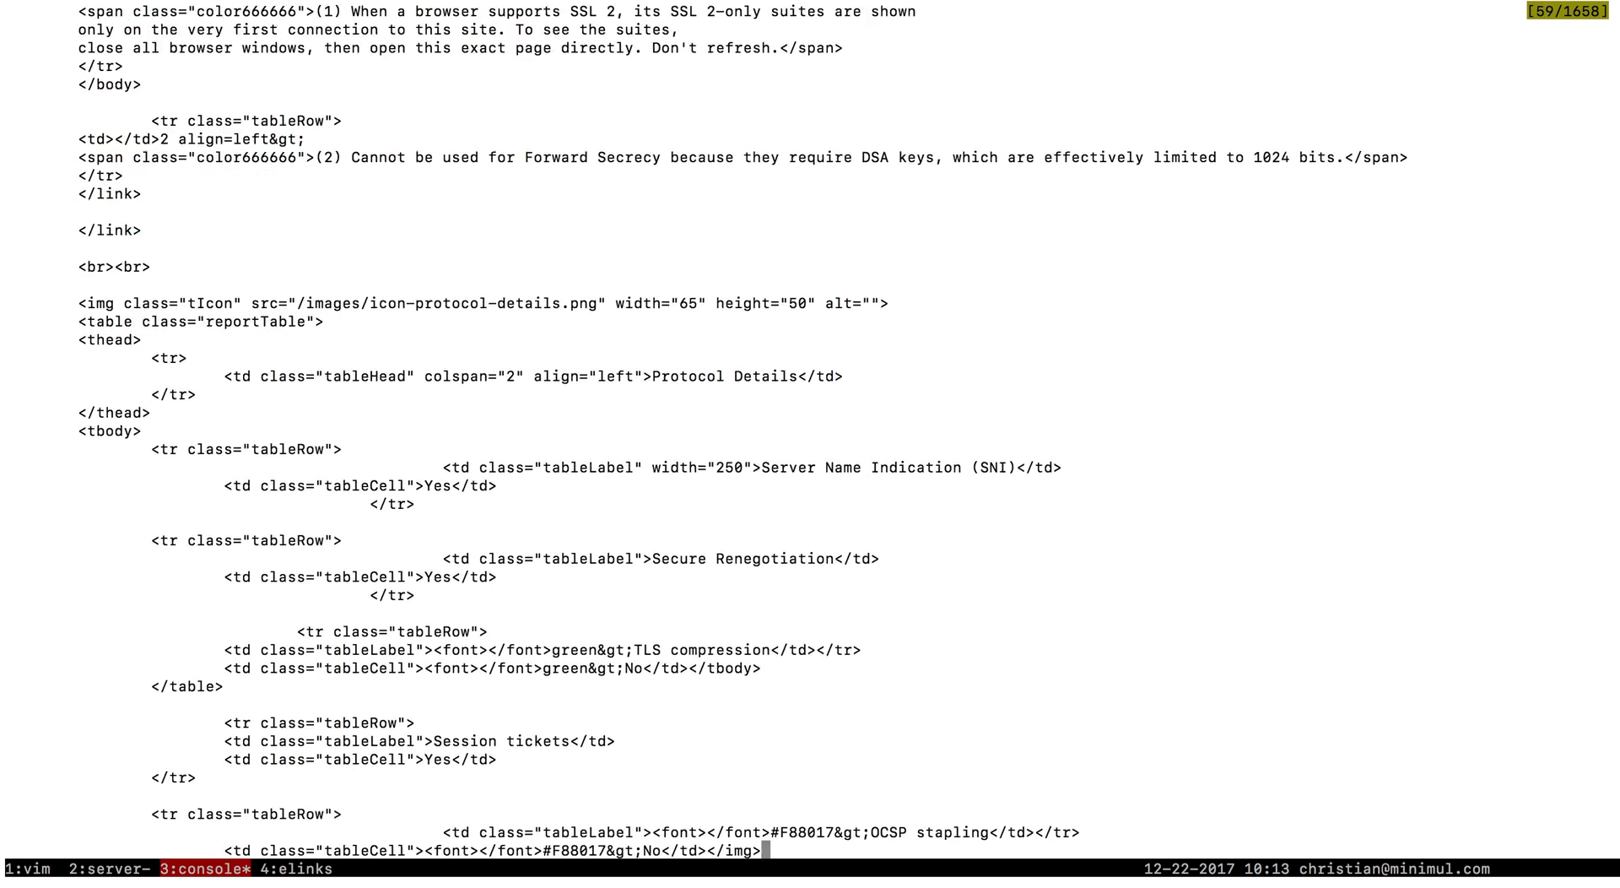
pyautogui.scroll(-3)
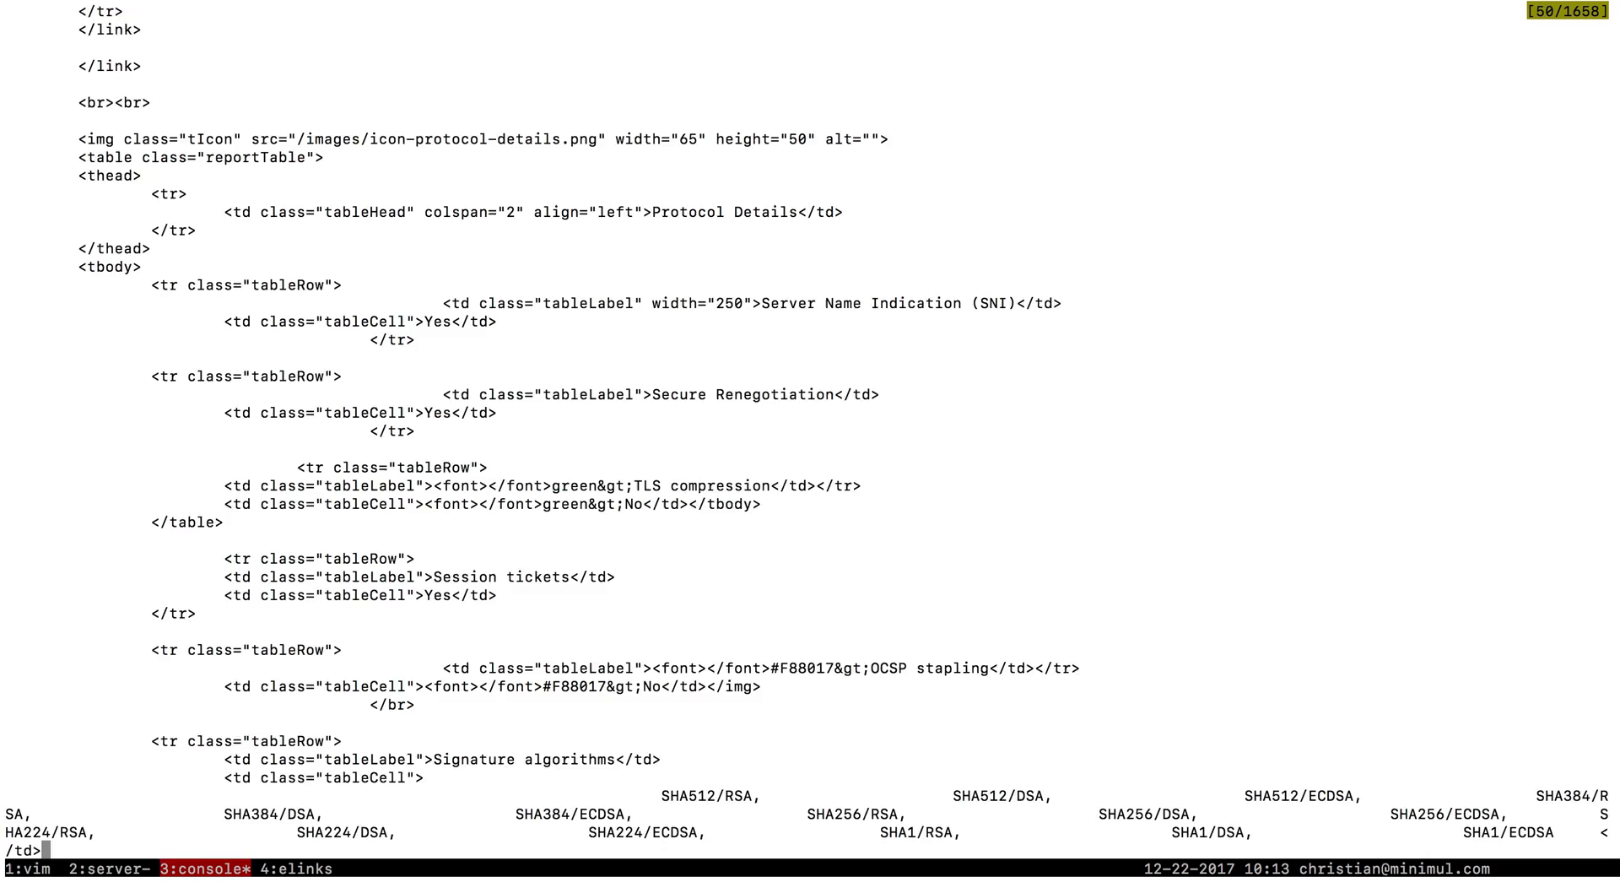
pyautogui.scroll(-3)
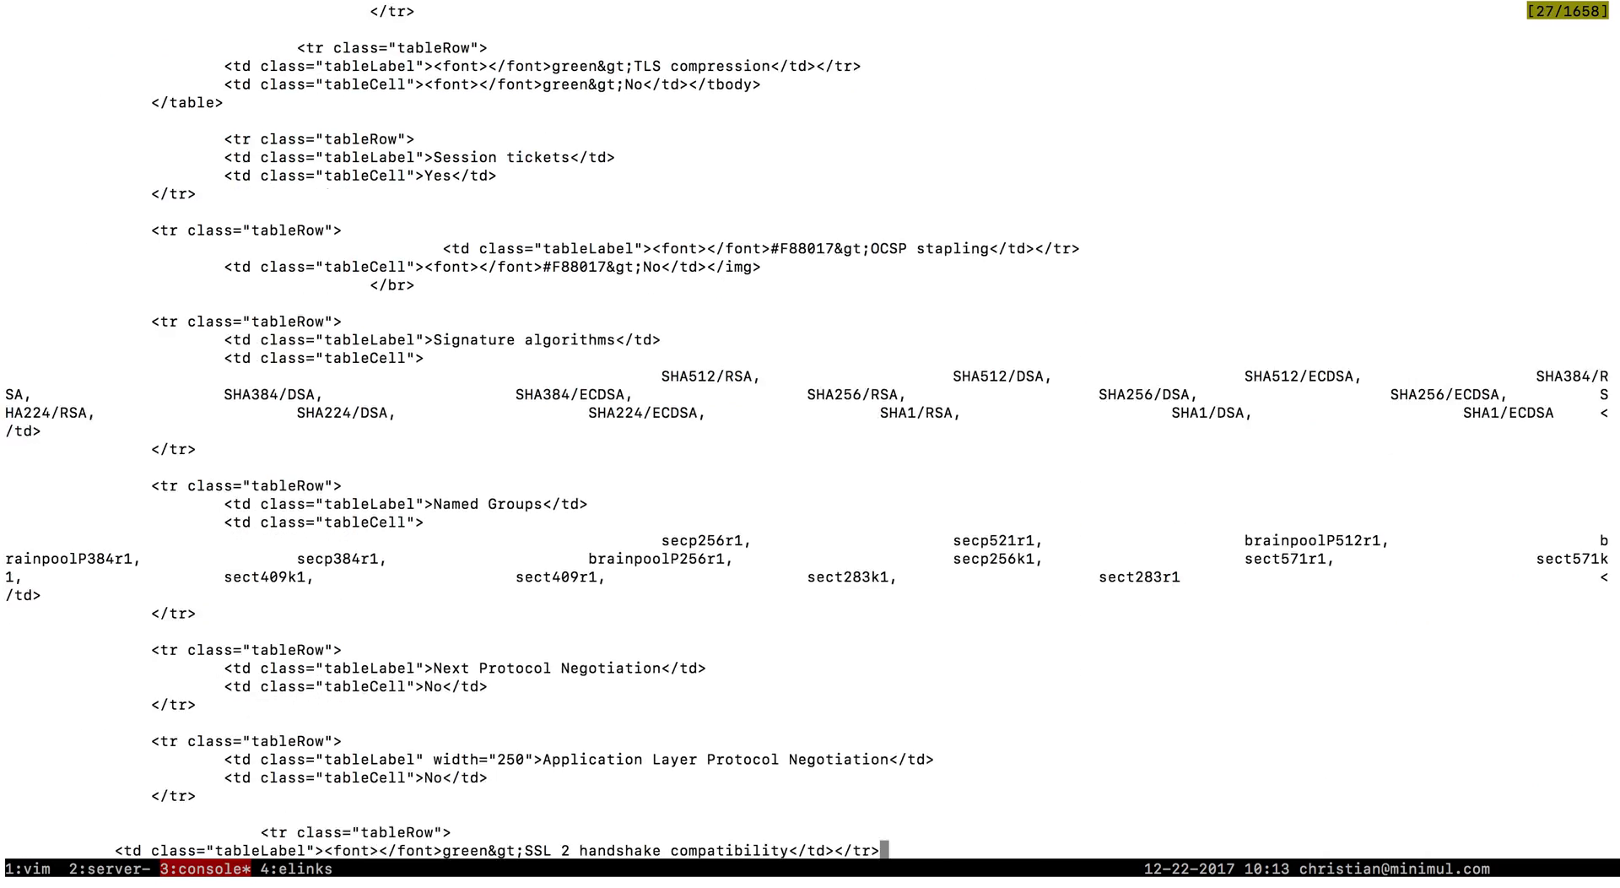
pyautogui.scroll(-3)
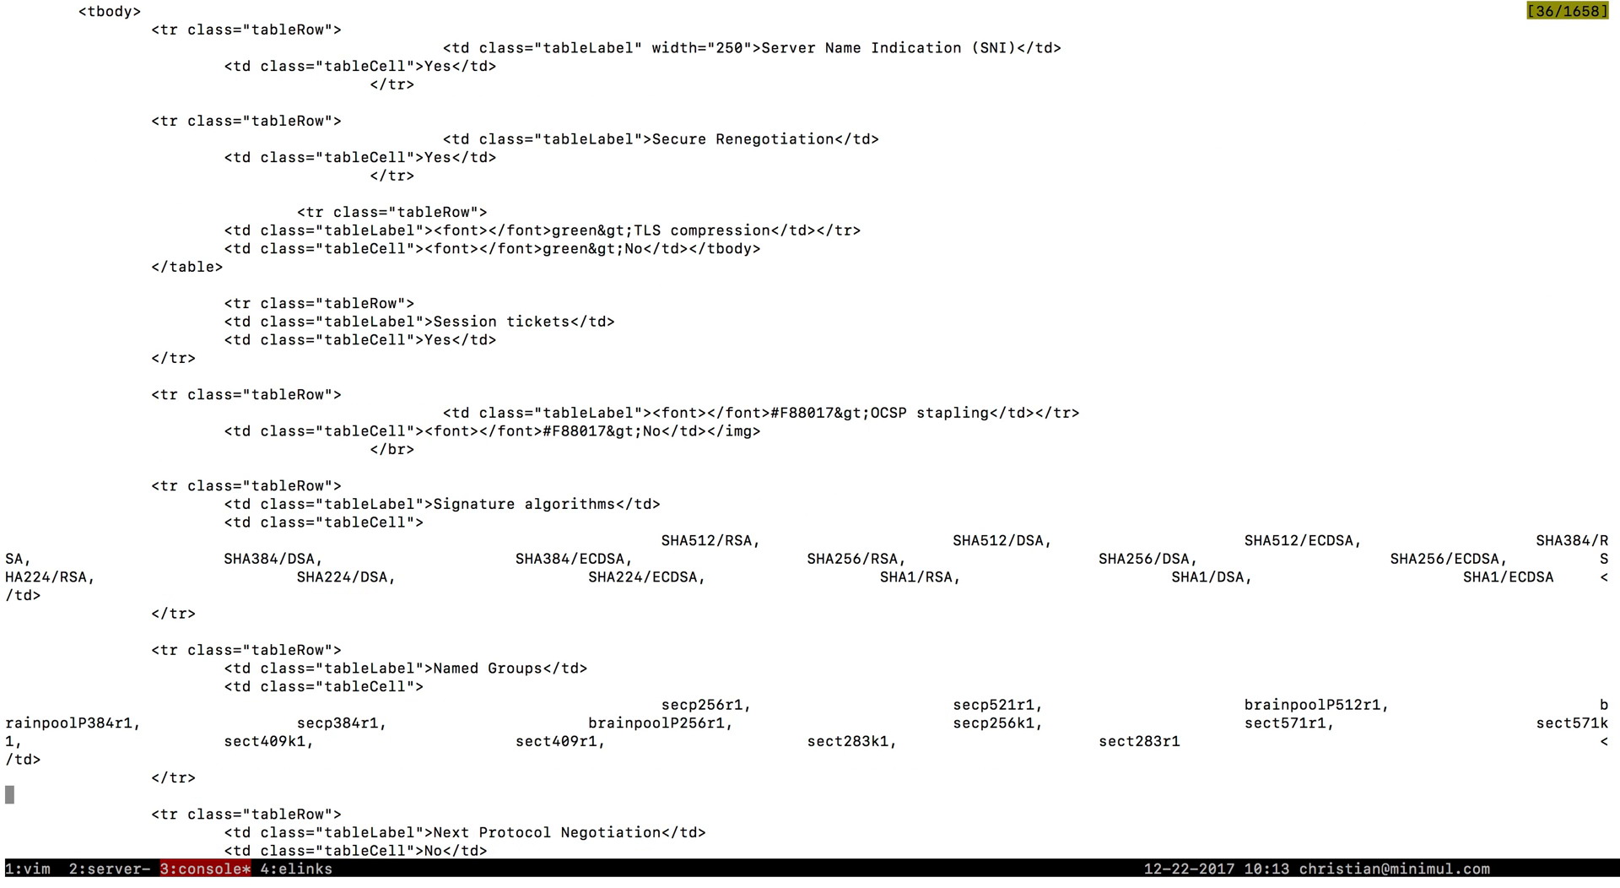
pyautogui.scroll(3)
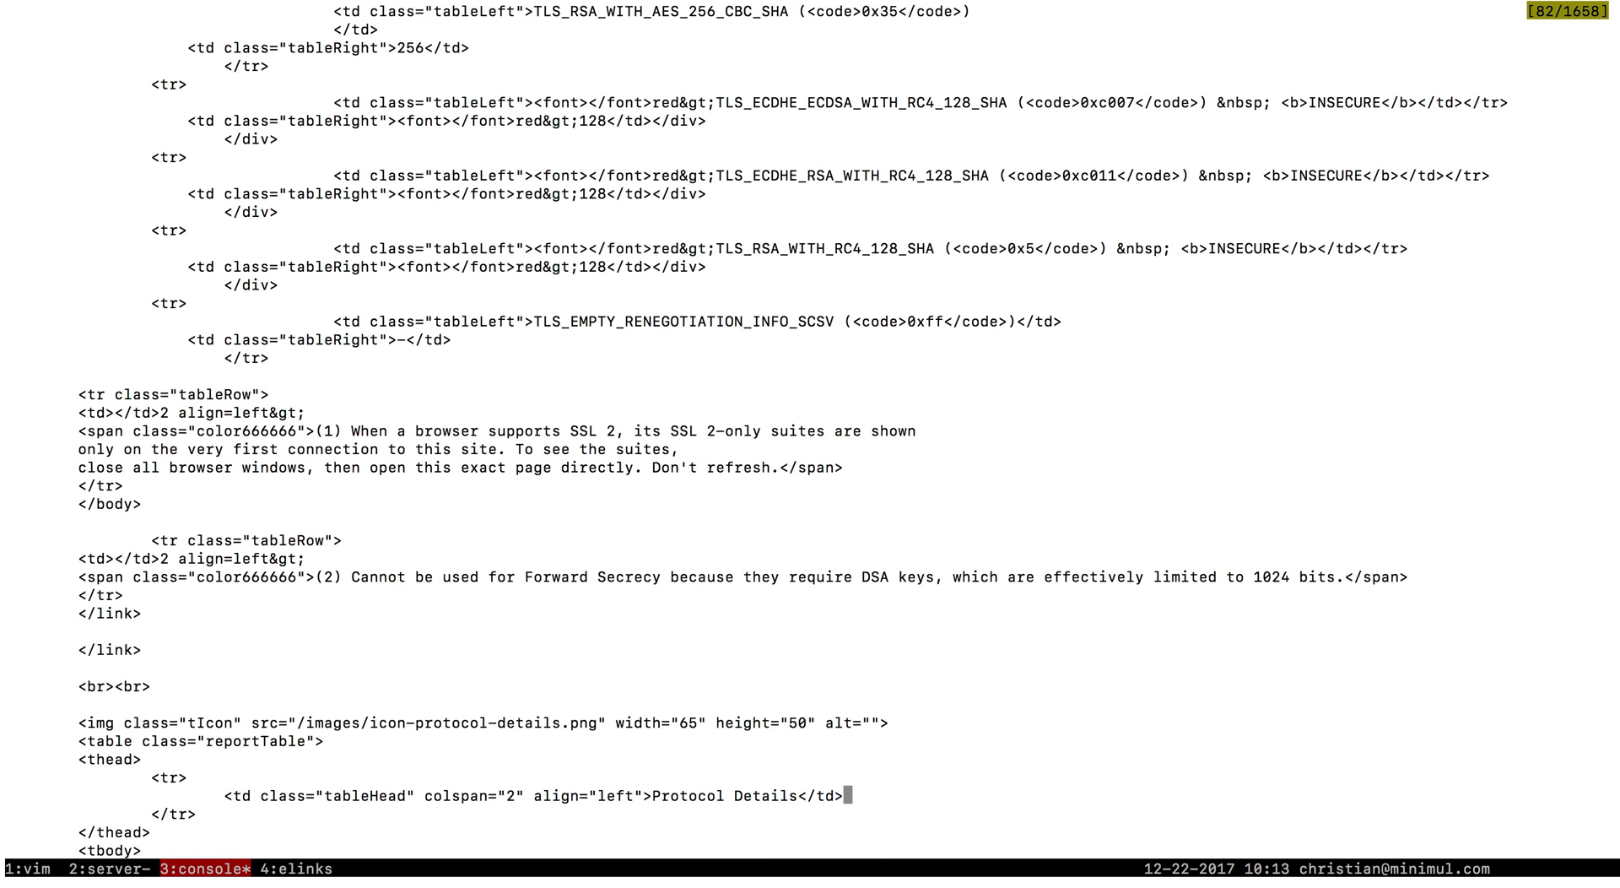
pyautogui.scroll(-3)
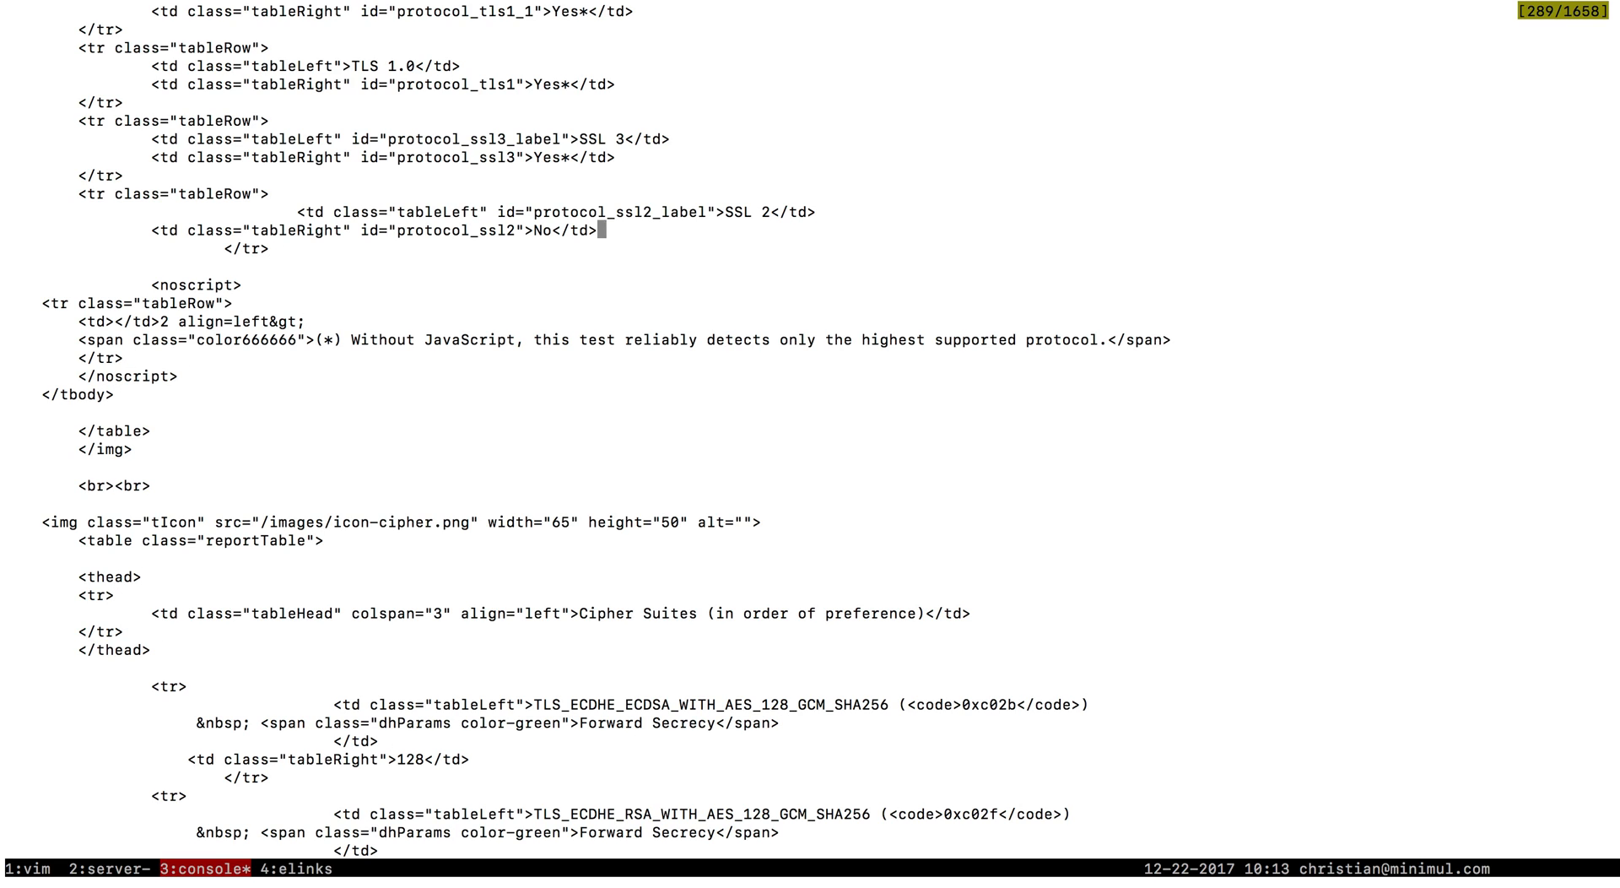
# Scroll up to the Protocols table and mark the TLS 1.2 row showing Yes, then clear the marking
pyautogui.scroll(3)
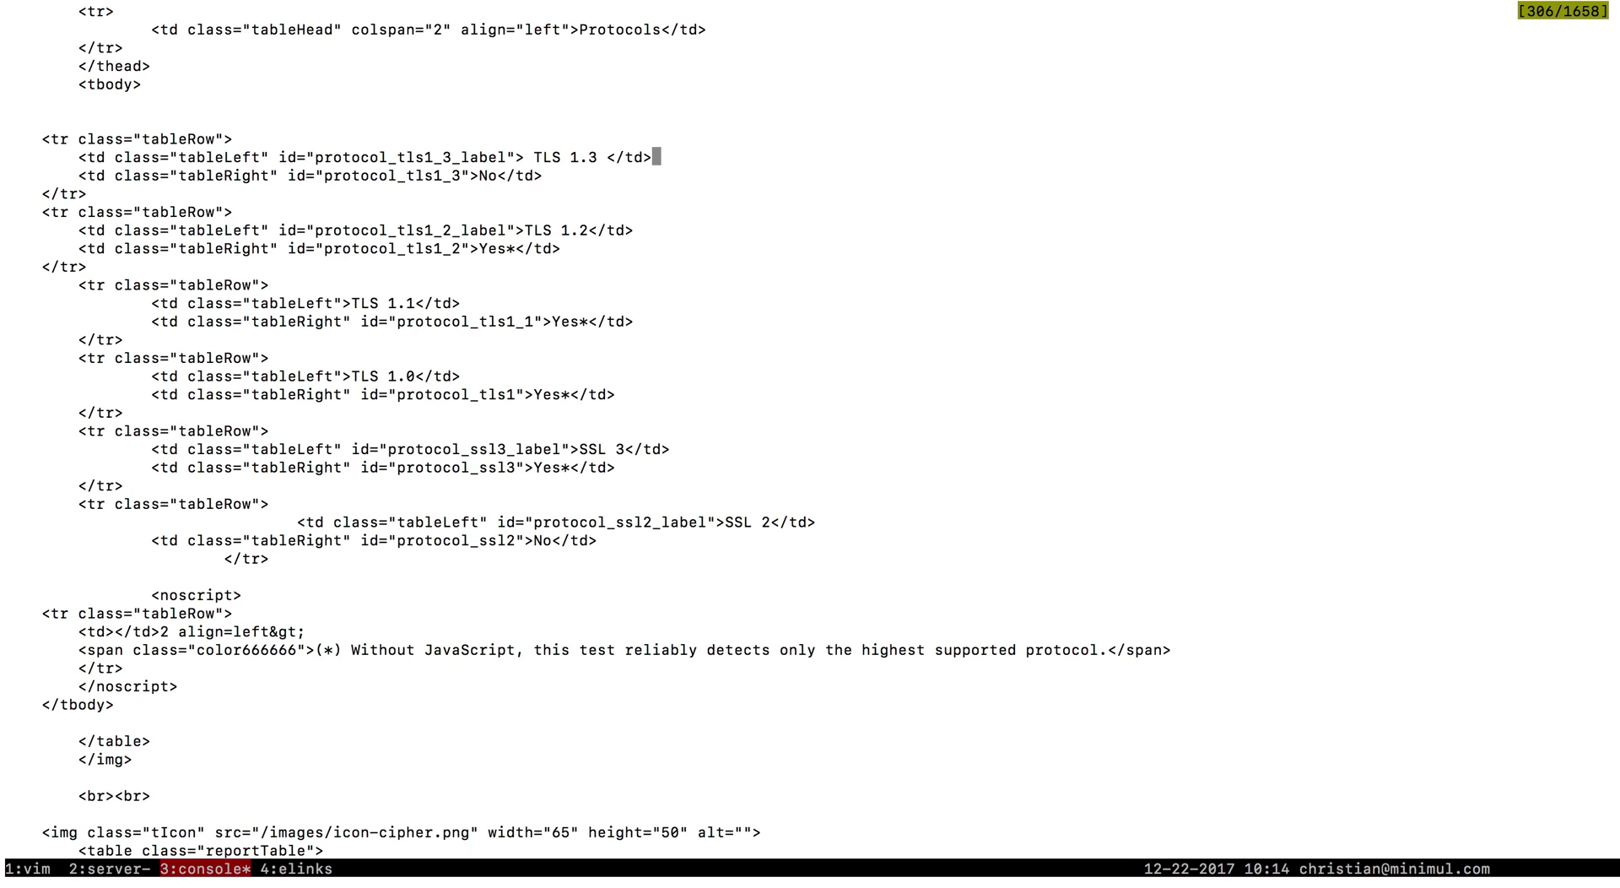
pyautogui.press('j')
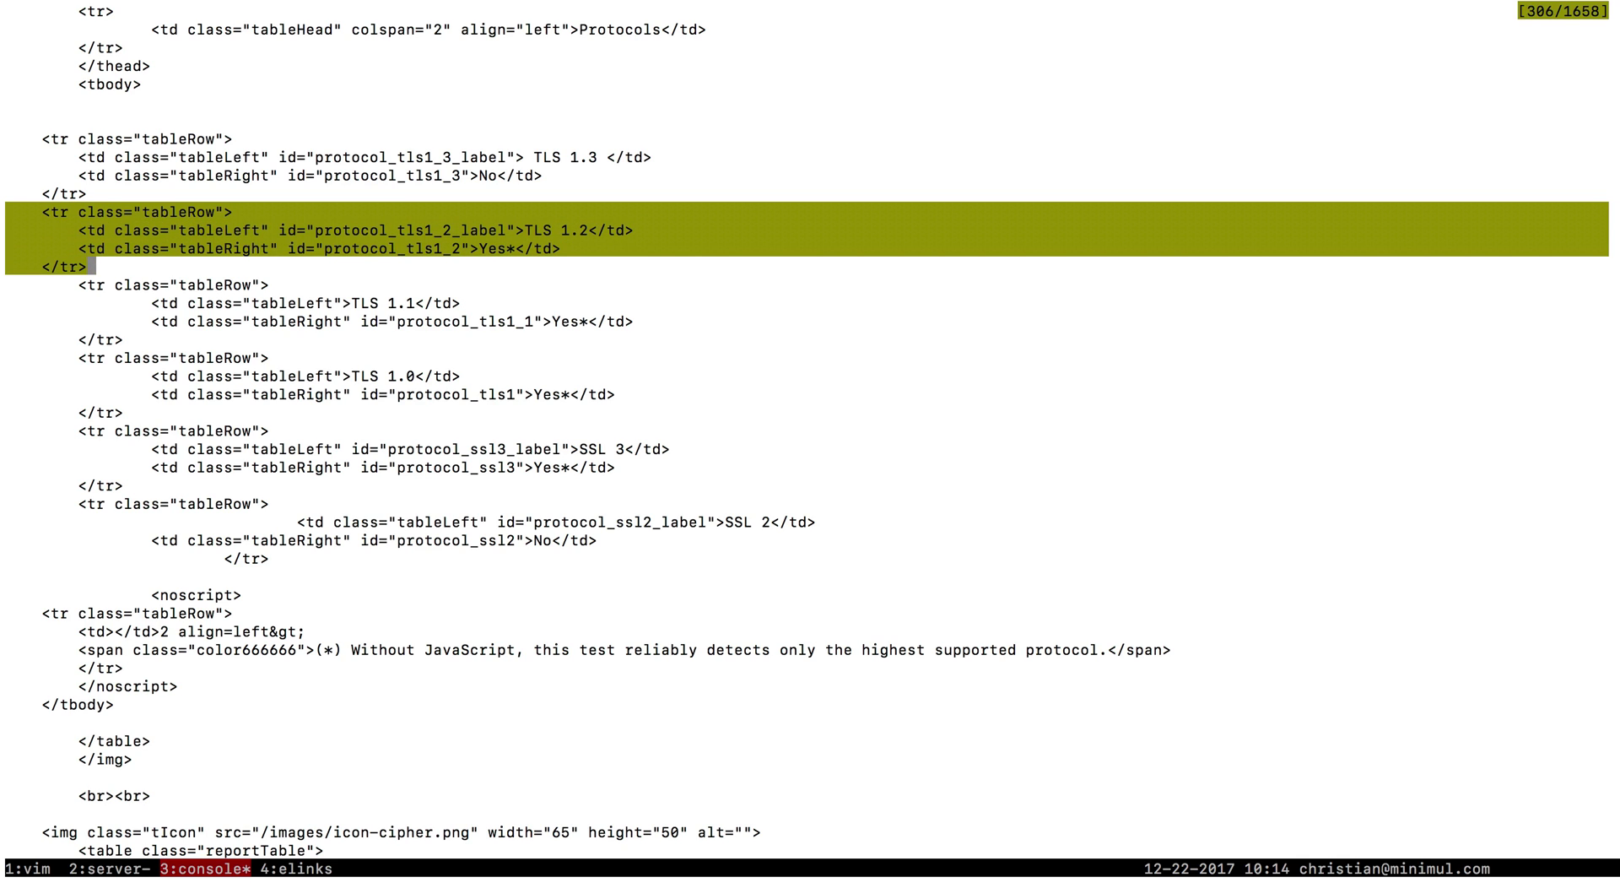
pyautogui.press('Escape')
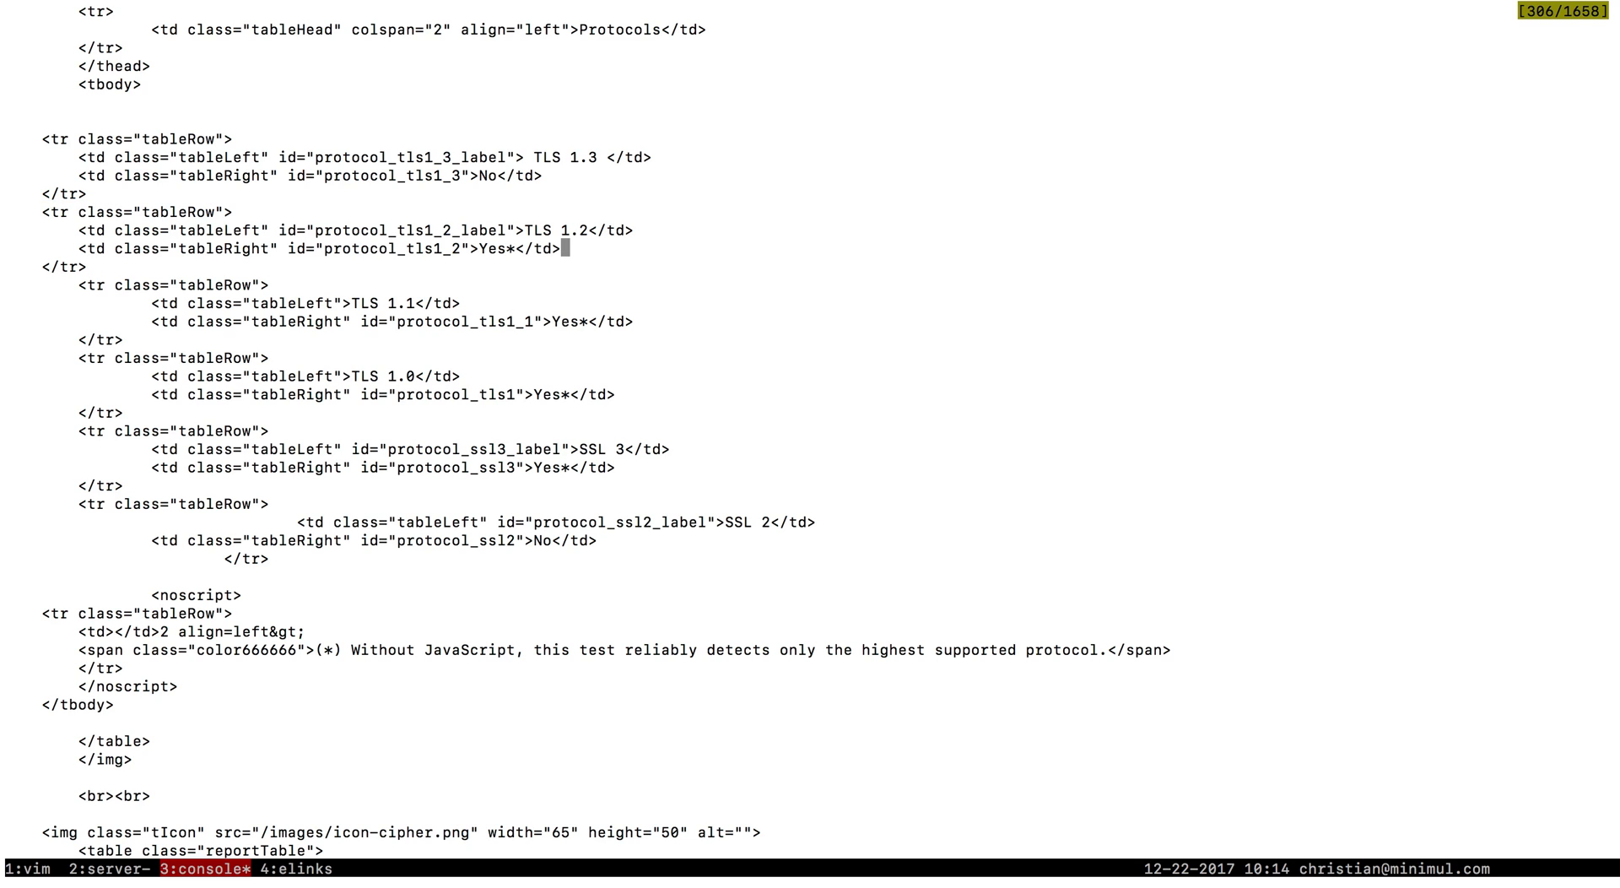